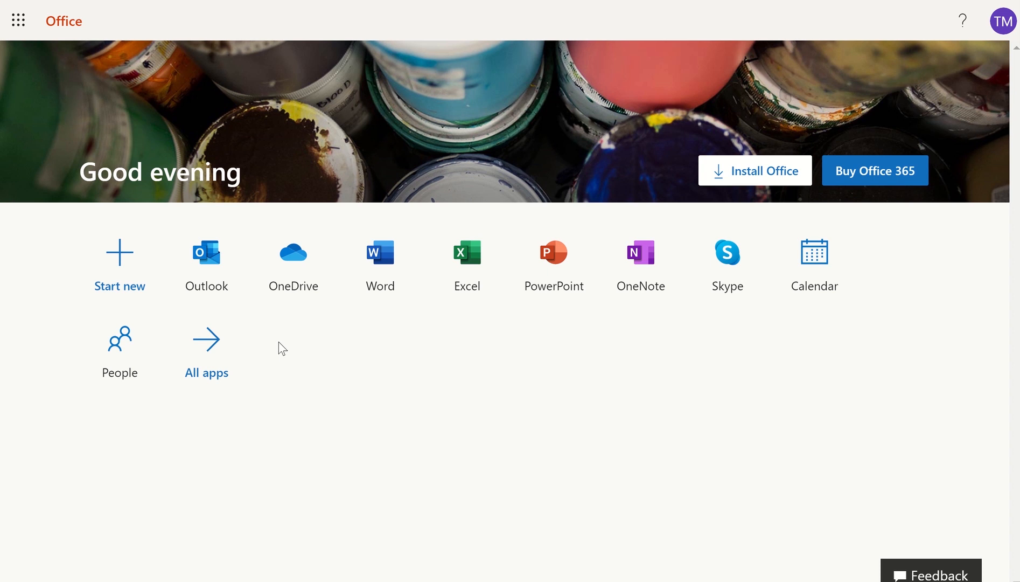
mouse_move(224, 337)
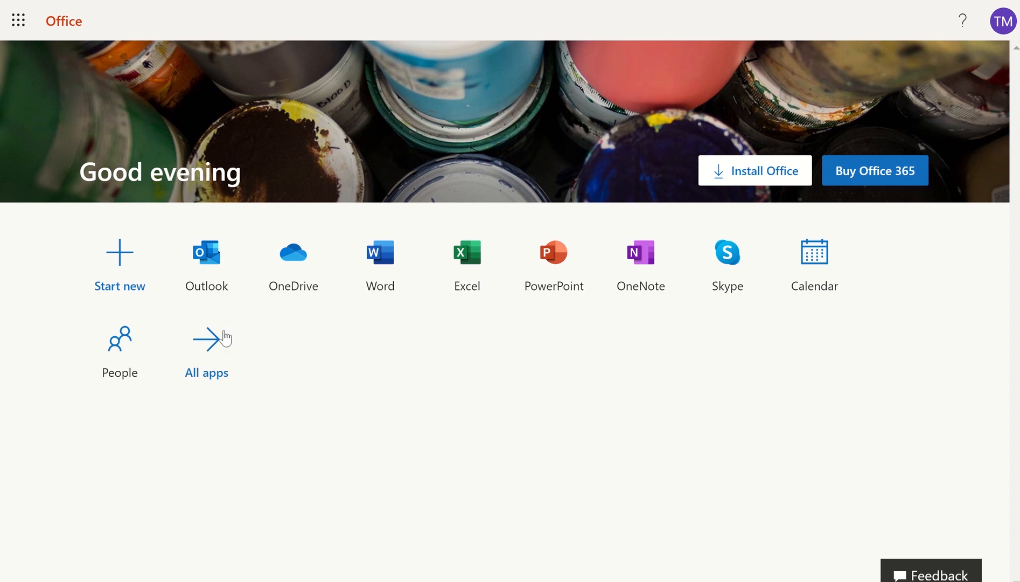
mouse_move(17, 21)
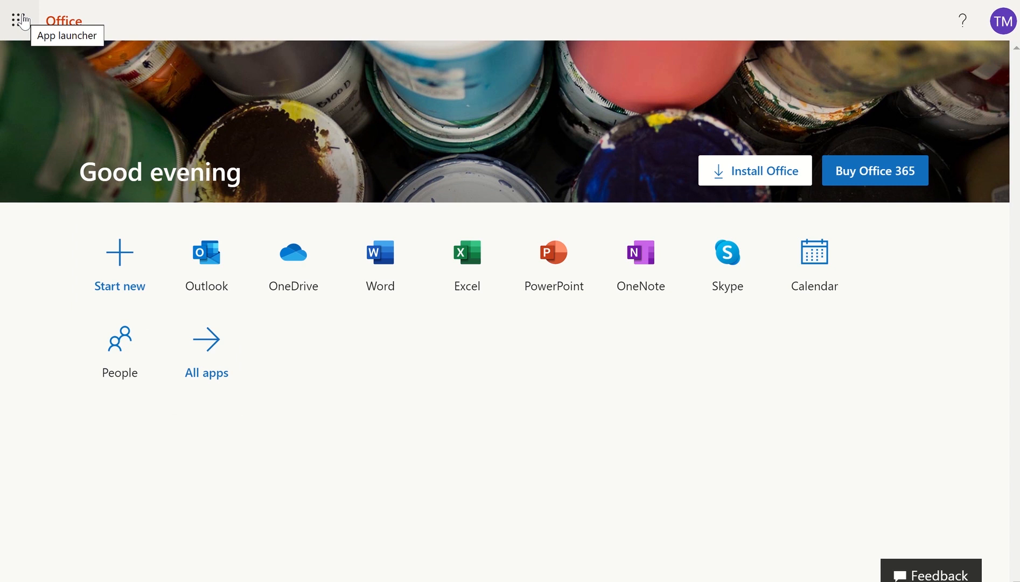
- Expand the Office app launcher to the full apps list showing Forms
click(19, 20)
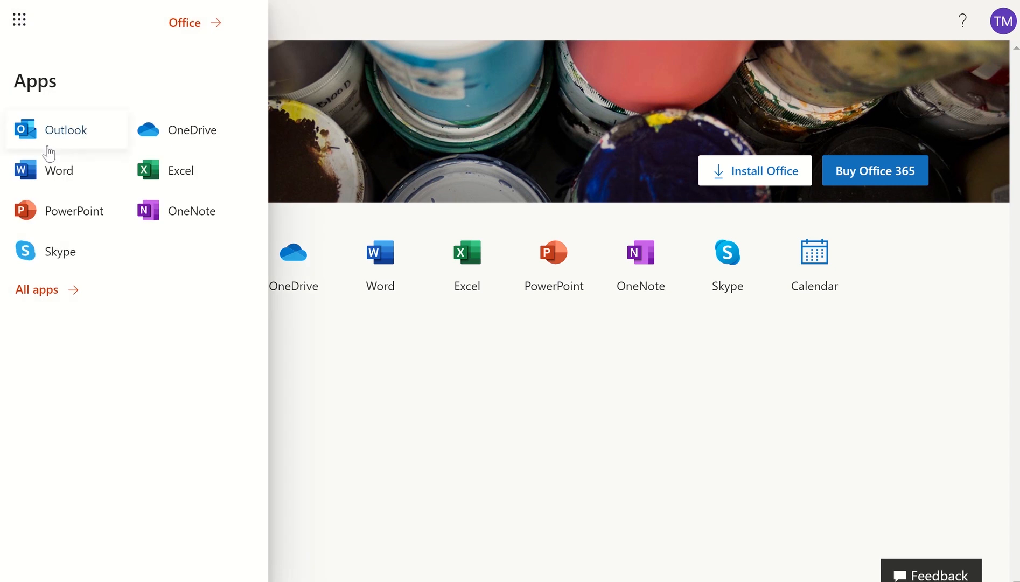
click(35, 288)
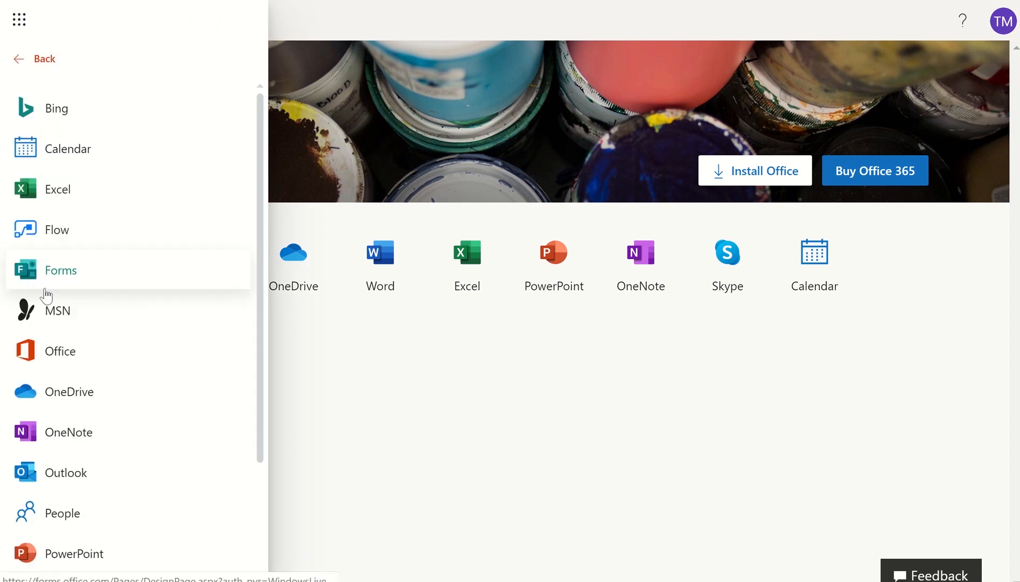
mouse_move(70, 108)
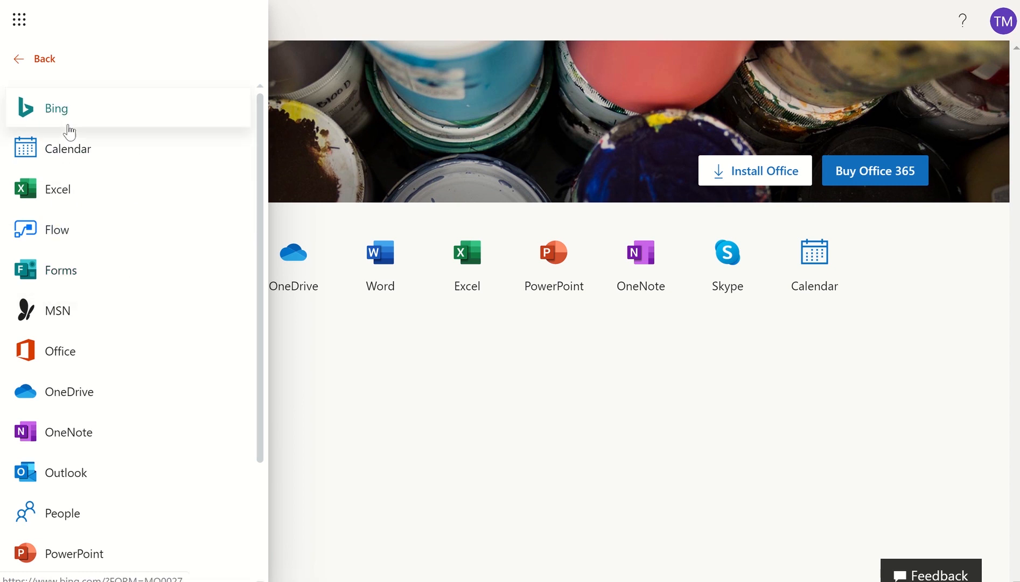
mouse_move(79, 431)
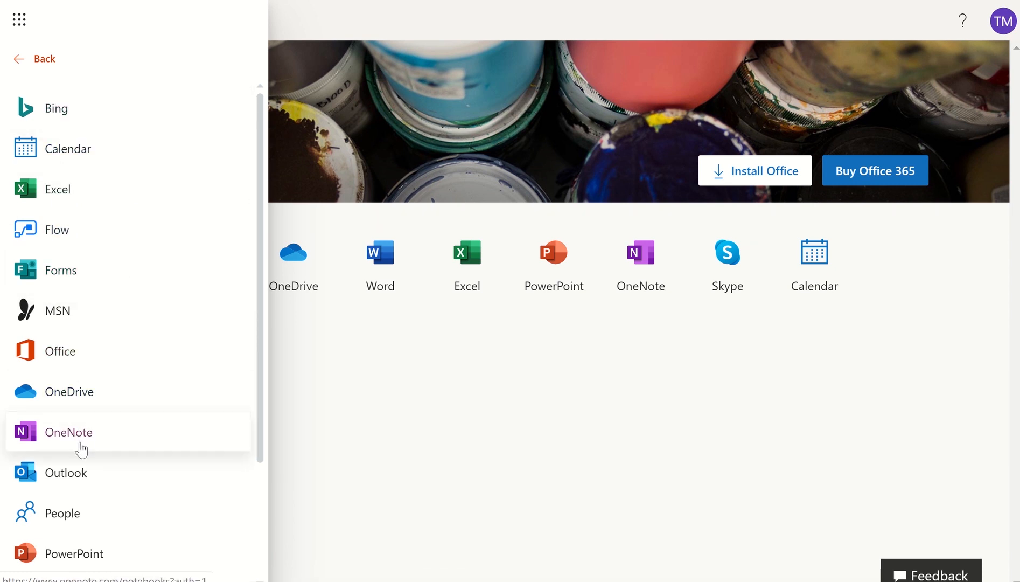
mouse_move(96, 263)
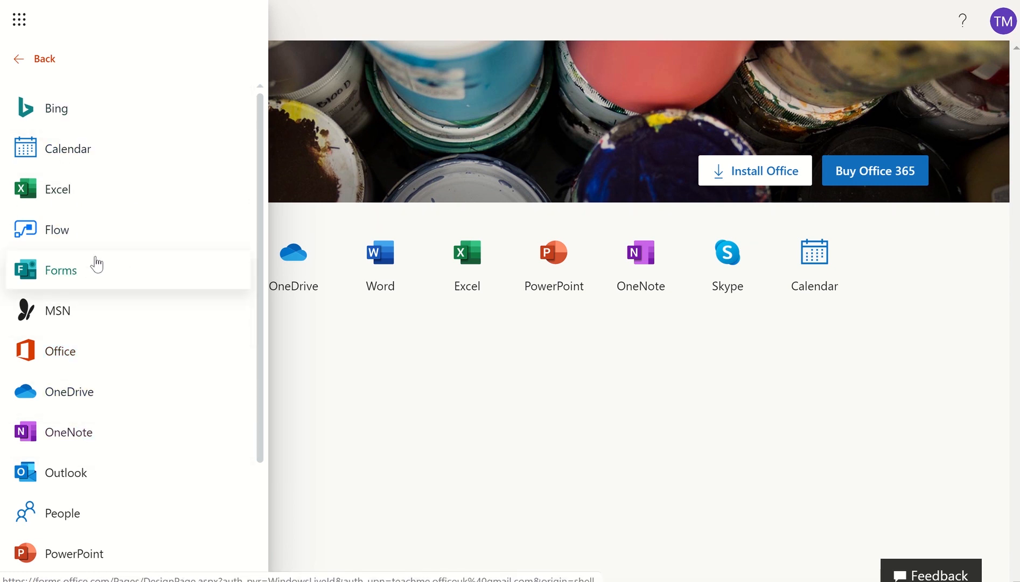
mouse_move(55, 278)
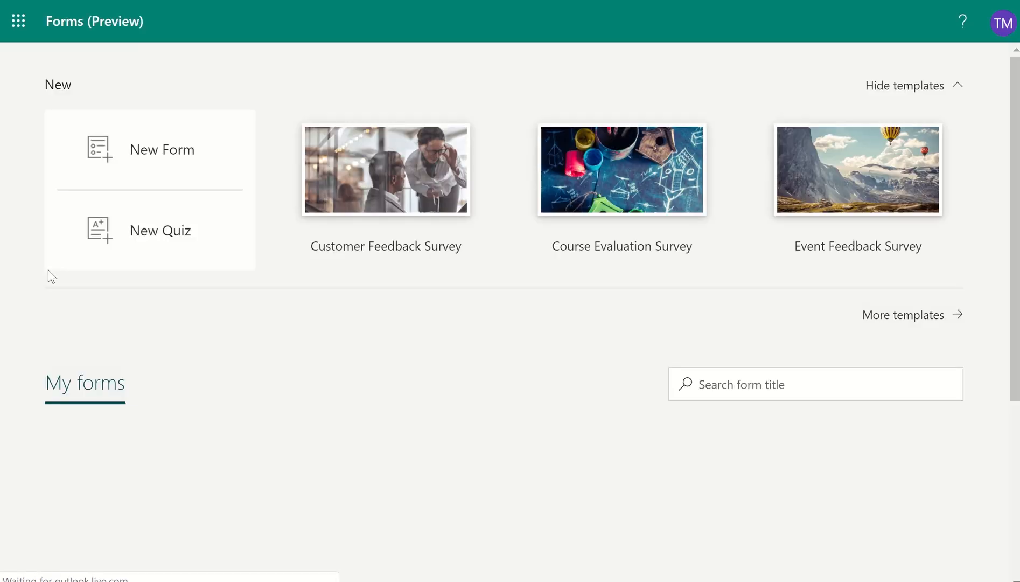
mouse_move(251, 345)
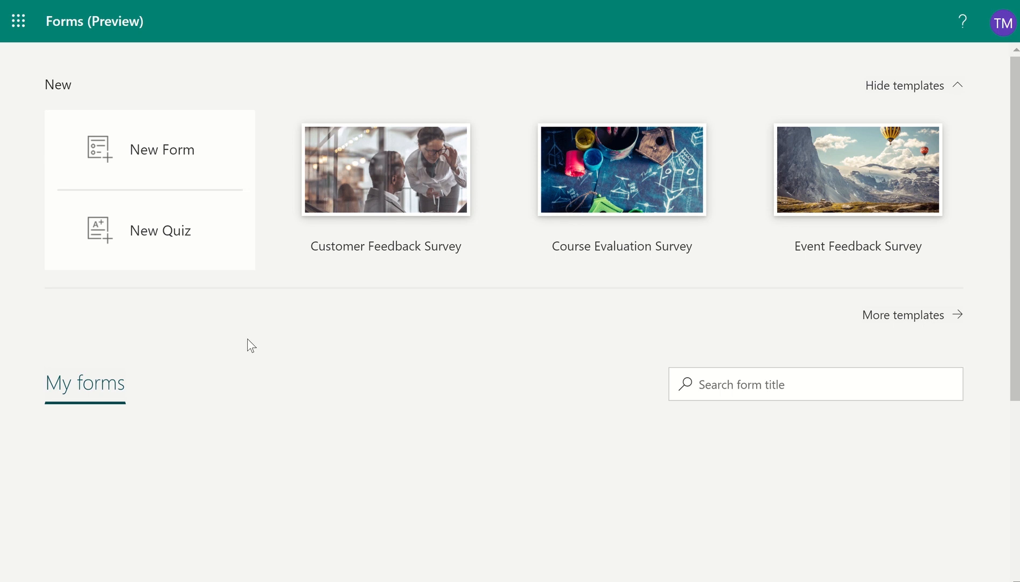
mouse_move(174, 236)
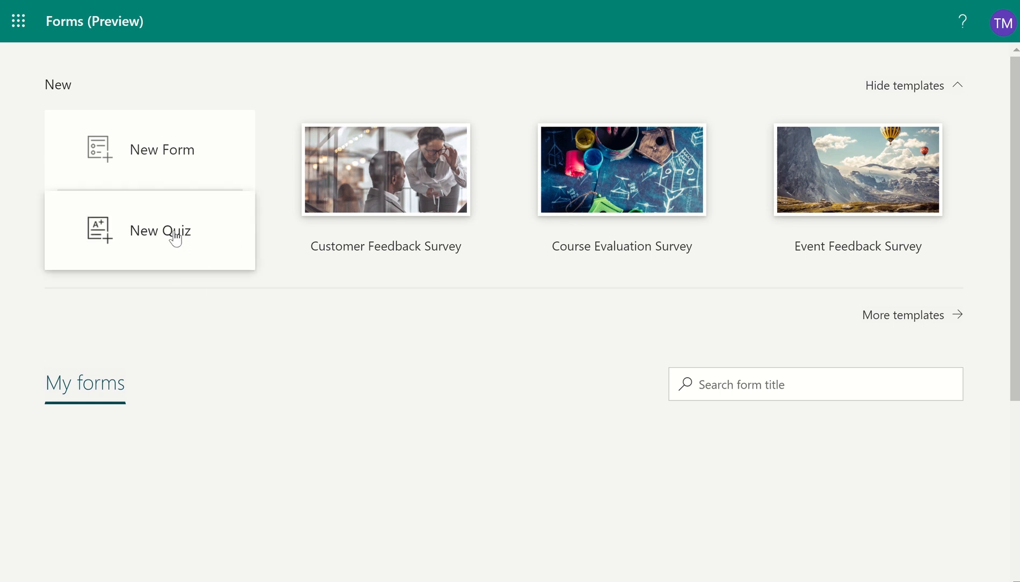
- Start a new quiz and title it 'Cells Quiz'
click(160, 230)
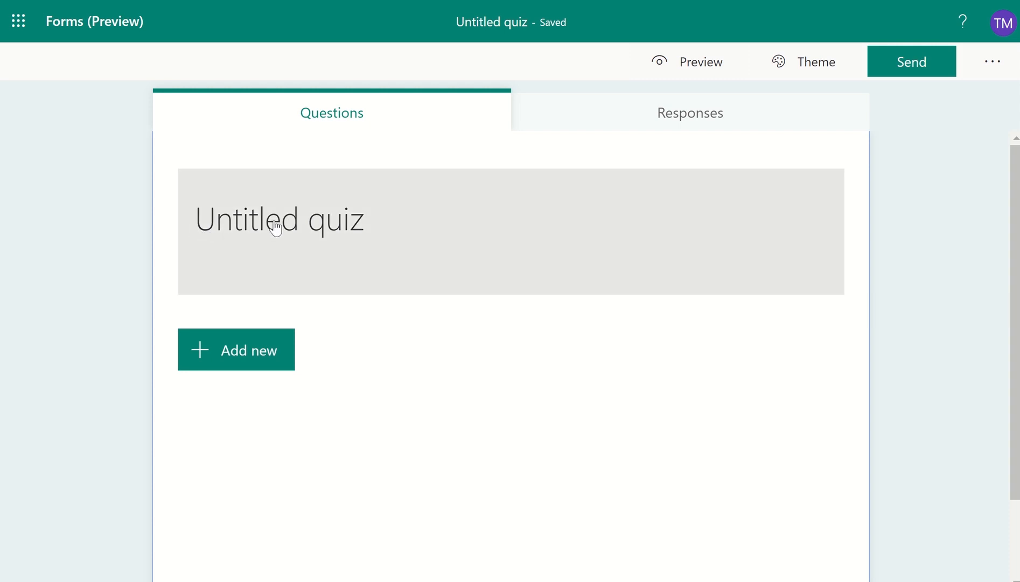
text(C)
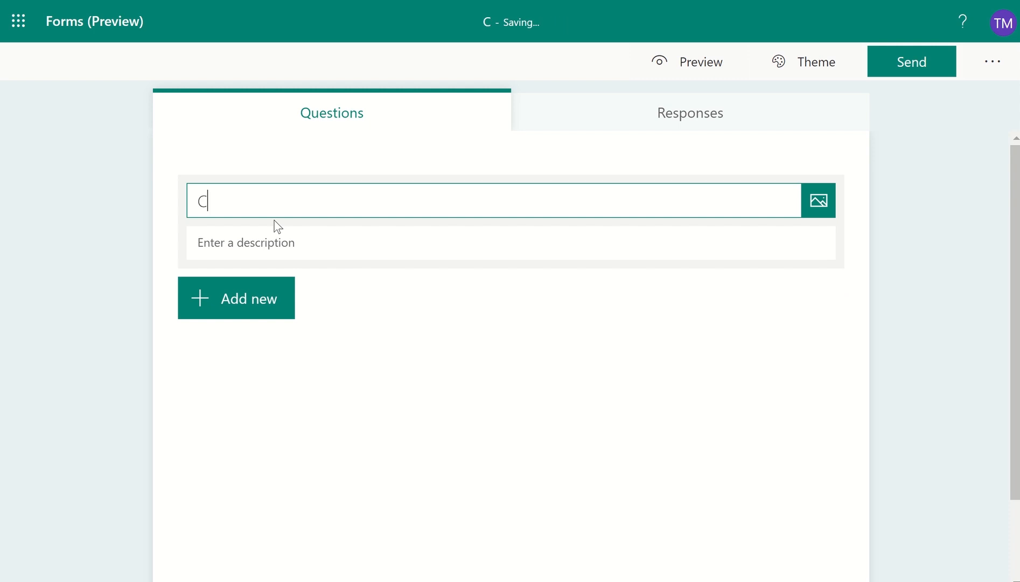
text(ells)
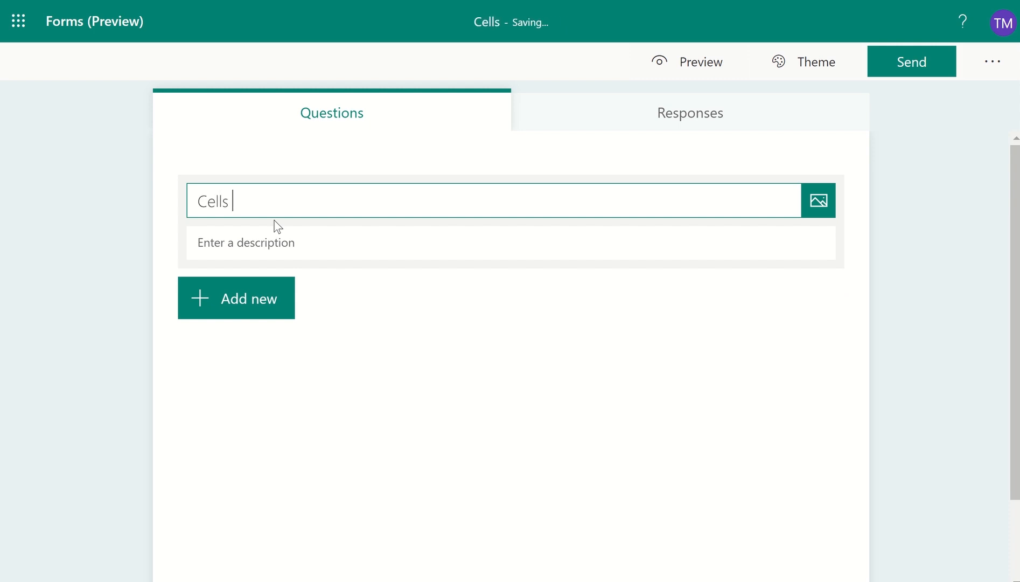
text(Quiz)
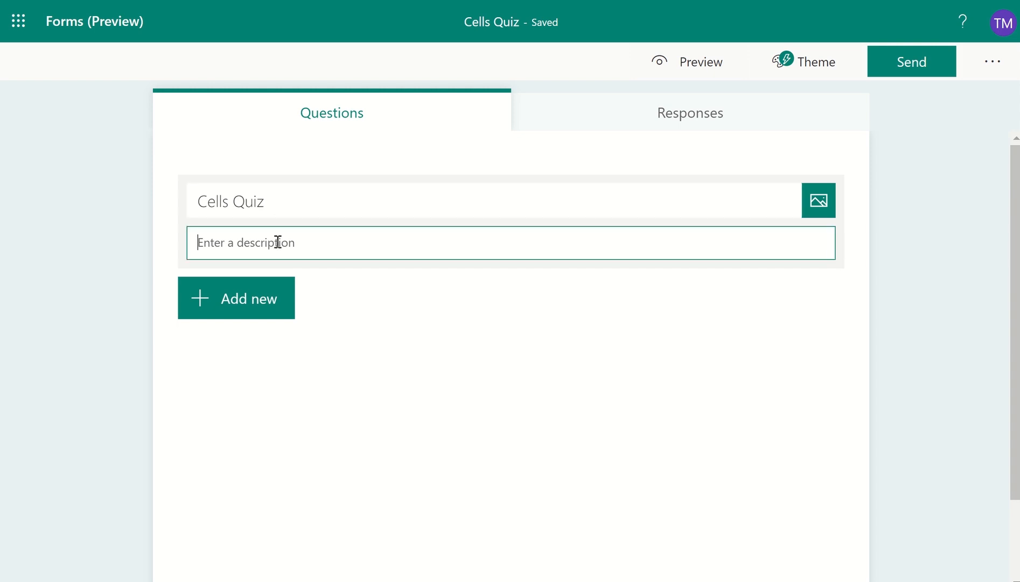
- Add the description 'Please complete ALL the questions.'
text(P)
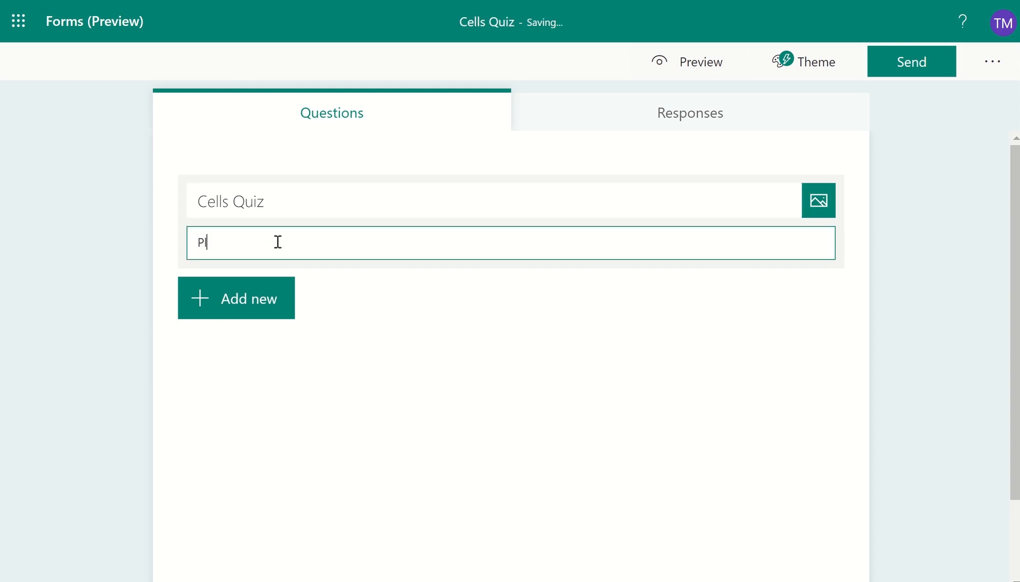
text(lease comp)
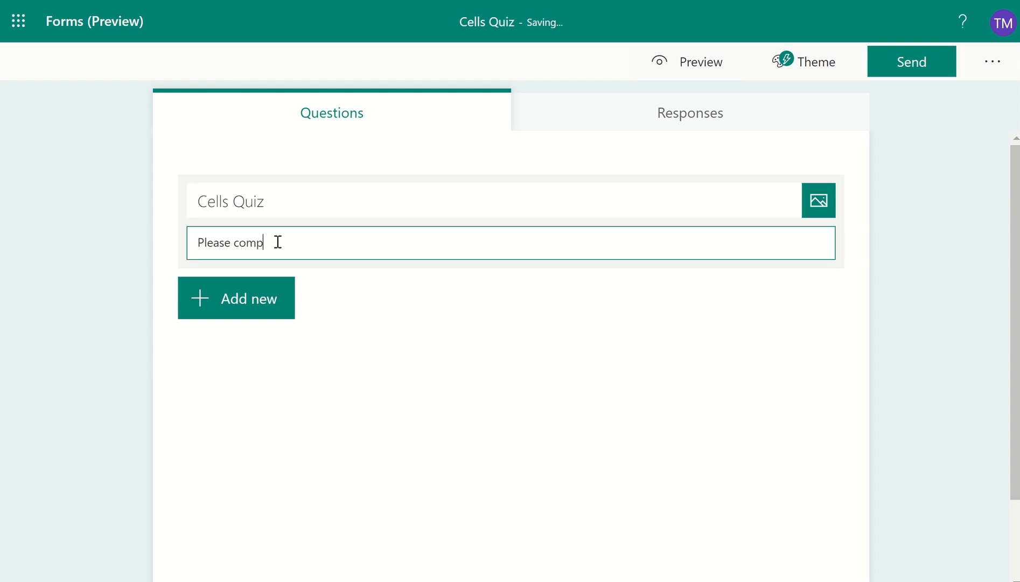
text(lete ALL)
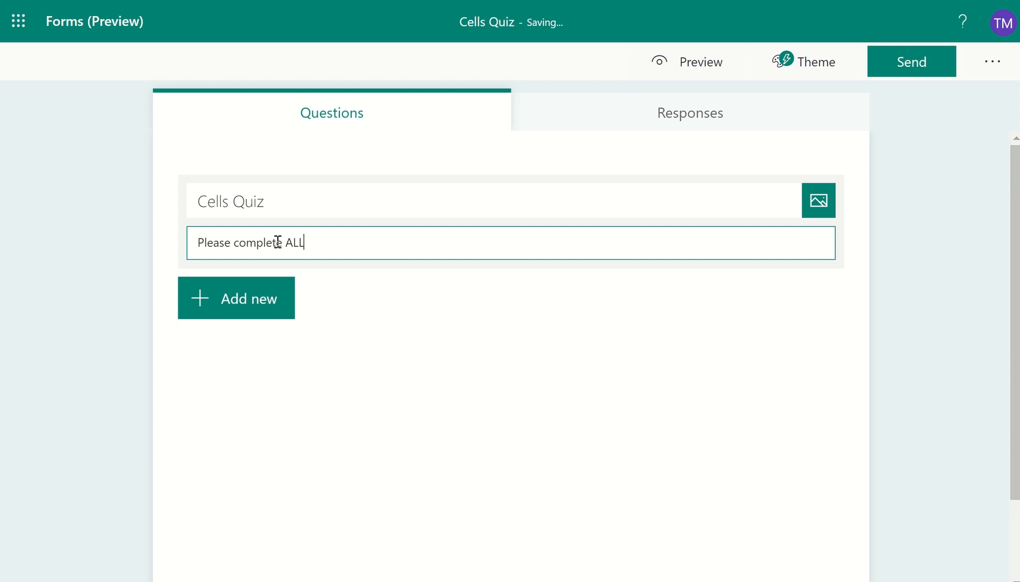
text(the ques)
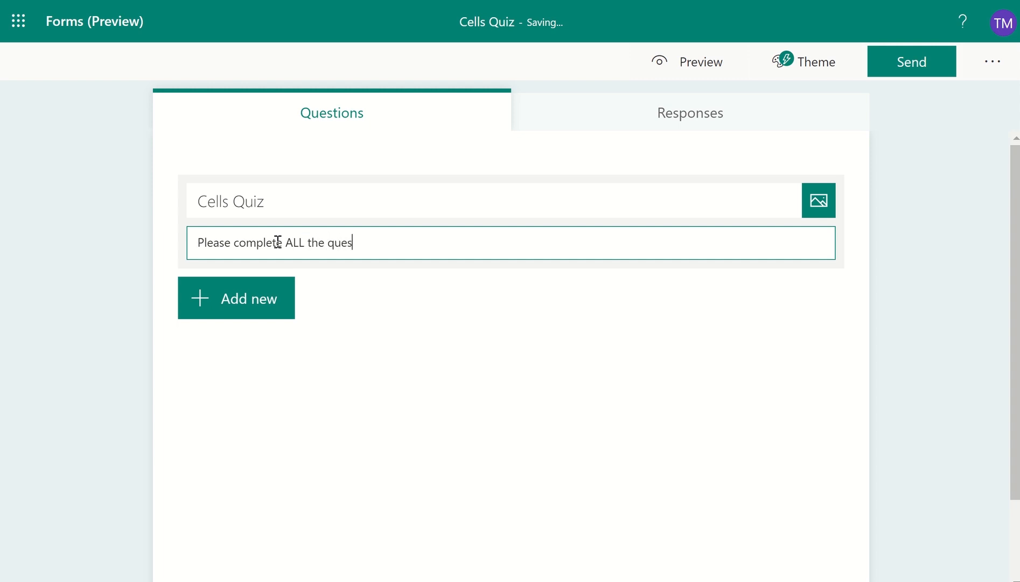
text(tions.)
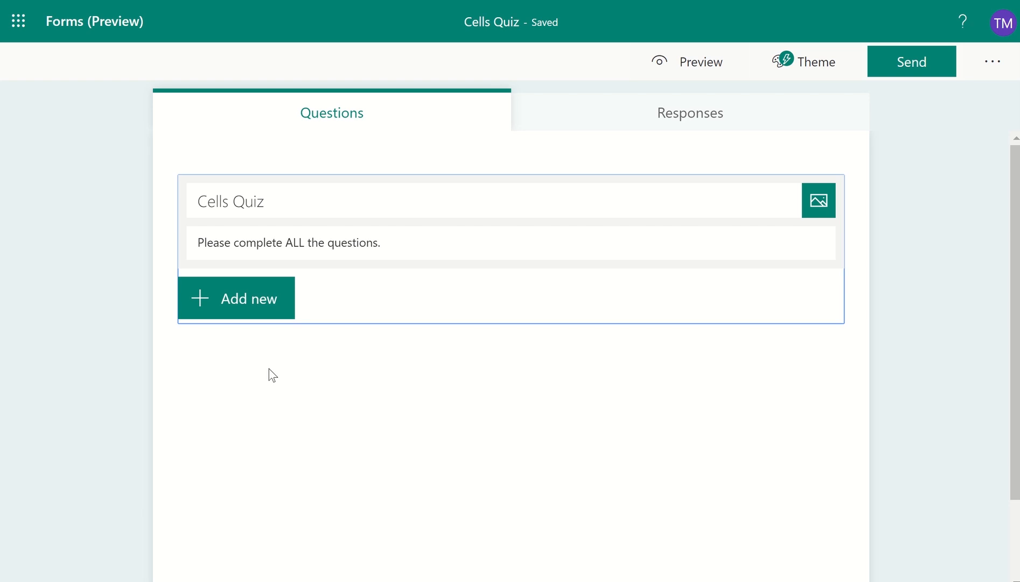
mouse_move(273, 361)
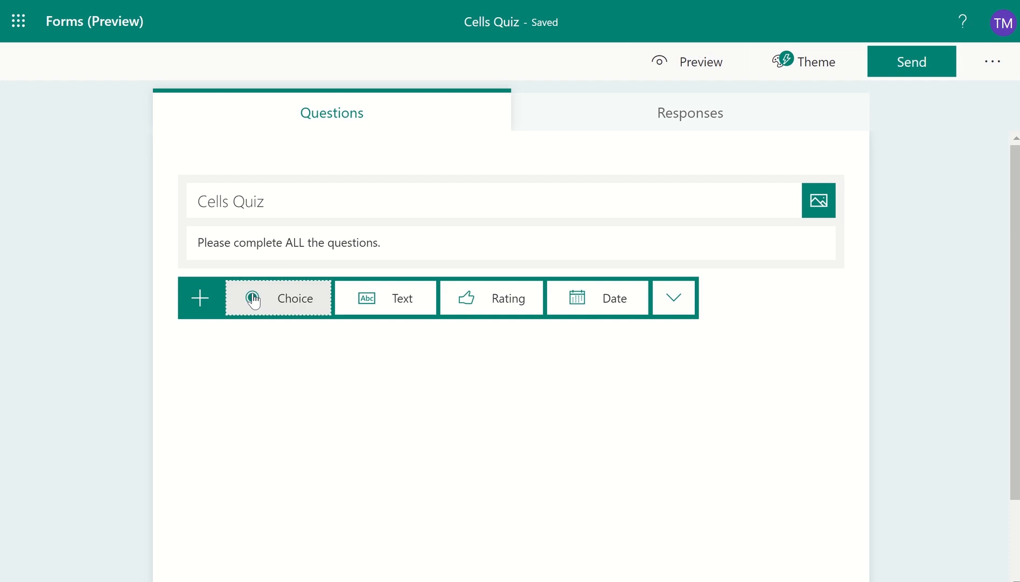
mouse_move(234, 328)
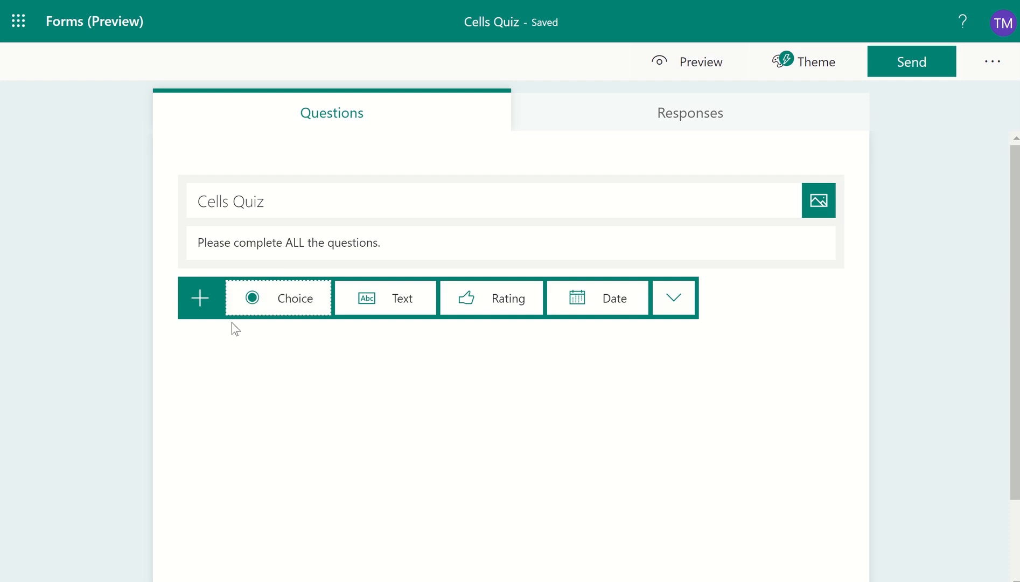
mouse_move(280, 303)
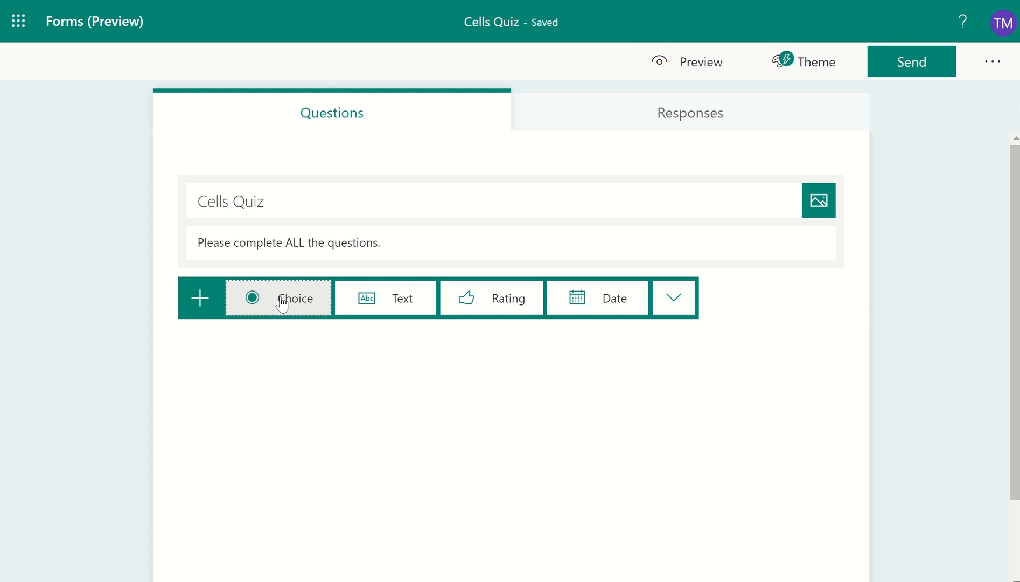
mouse_move(295, 299)
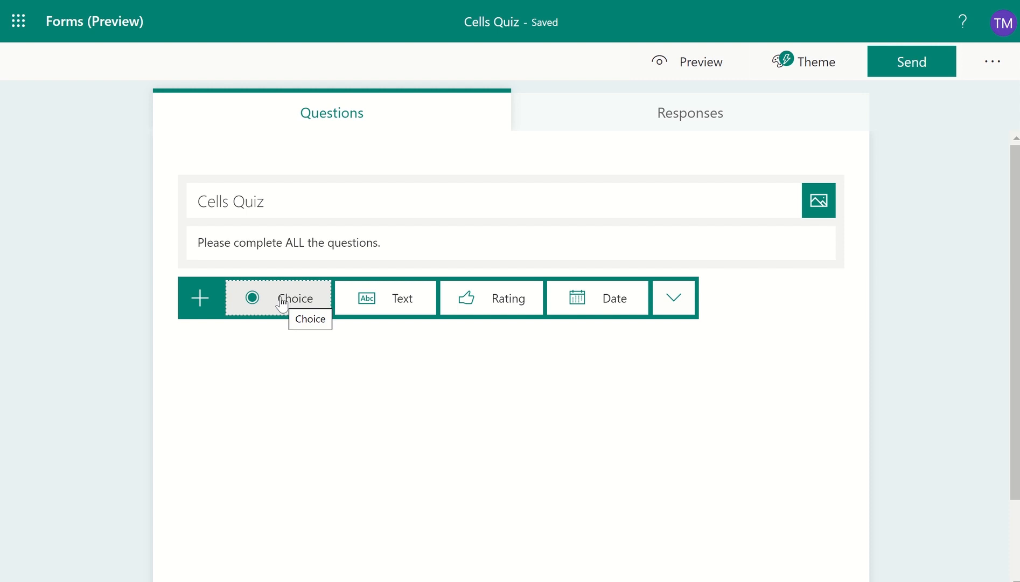
mouse_move(386, 298)
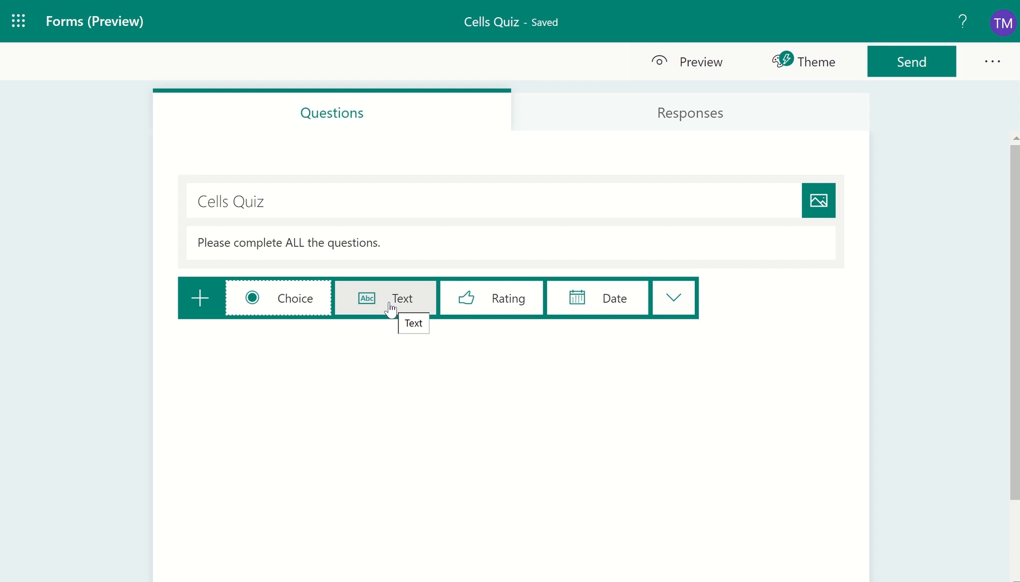
mouse_move(610, 322)
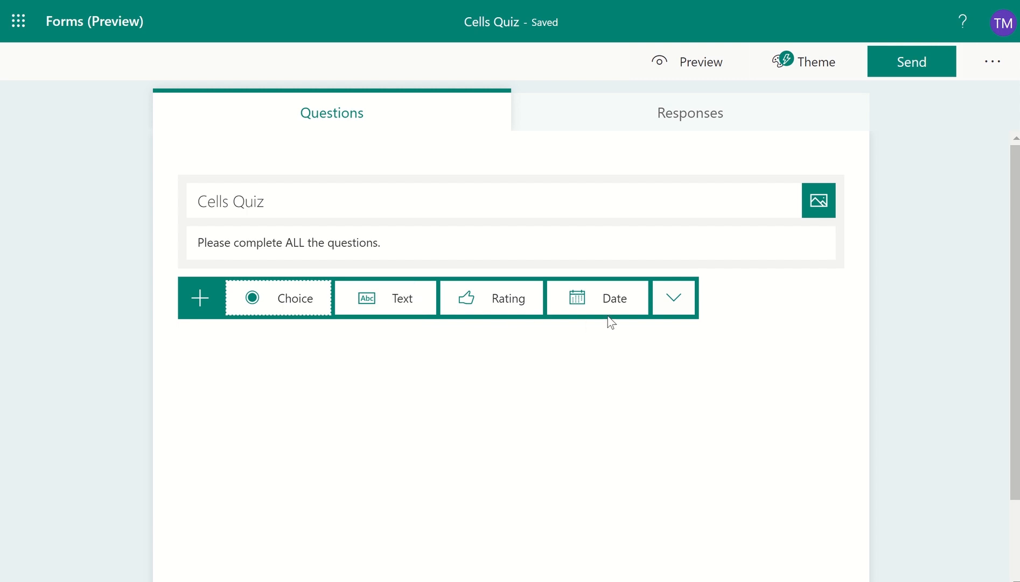
- Reveal the additional question types such as Ranking, Likert and Section
click(674, 297)
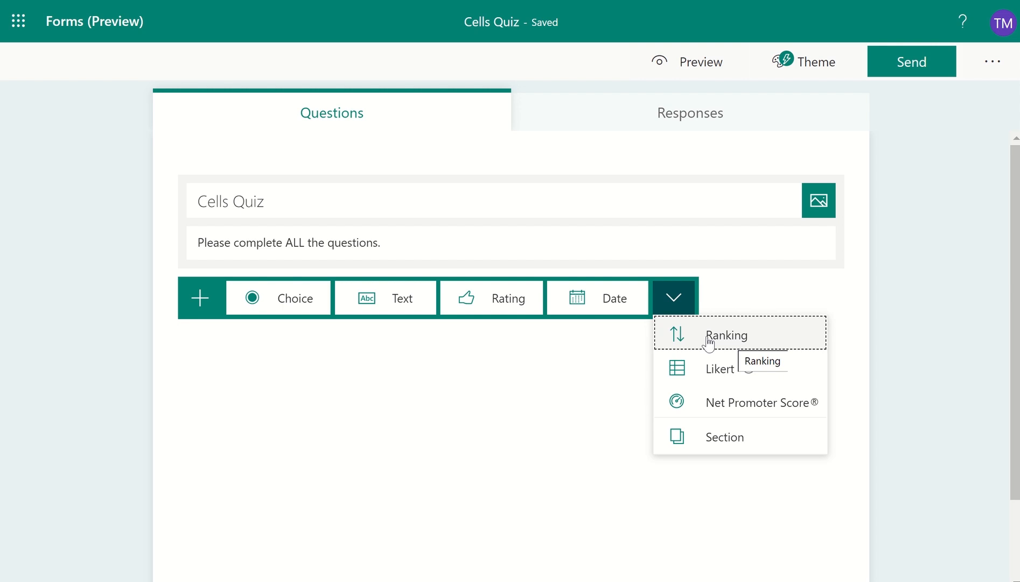
mouse_move(725, 412)
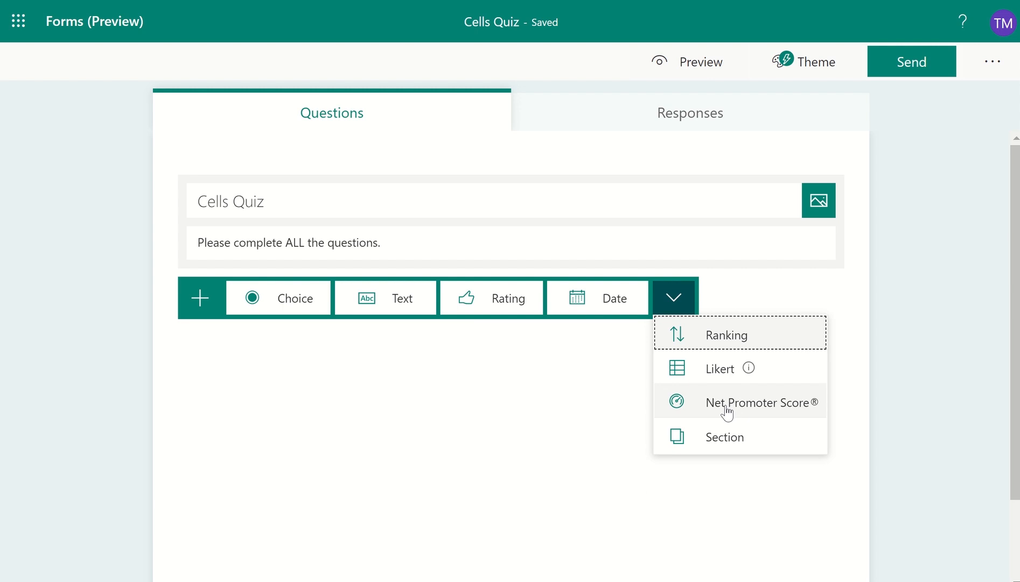
mouse_move(725, 440)
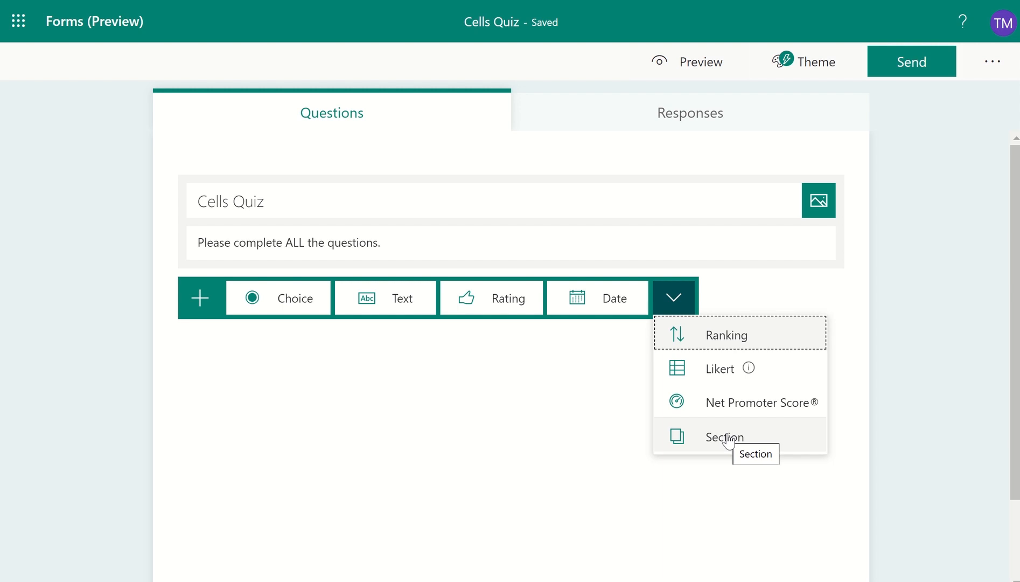
mouse_move(551, 415)
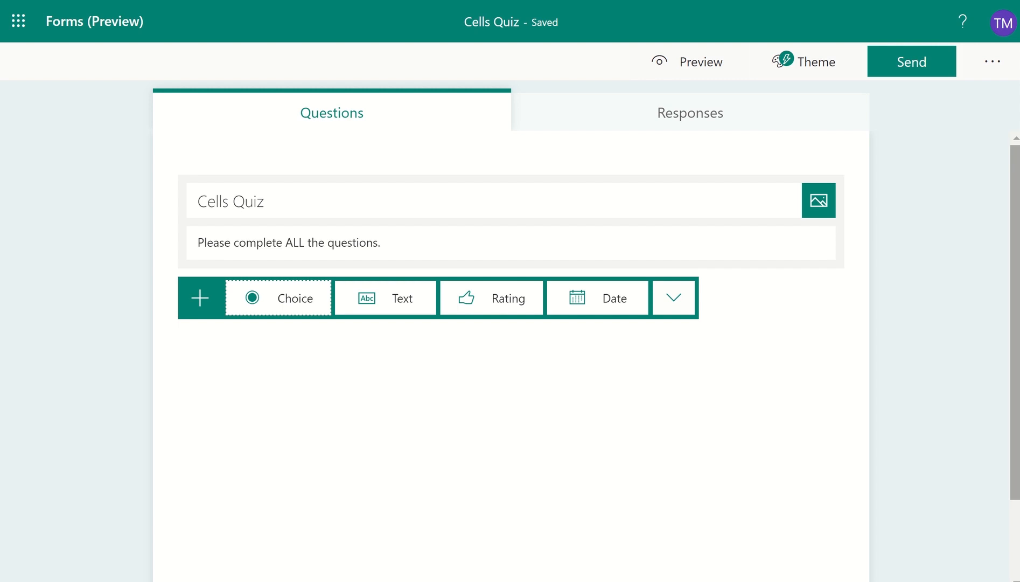
mouse_move(915, 332)
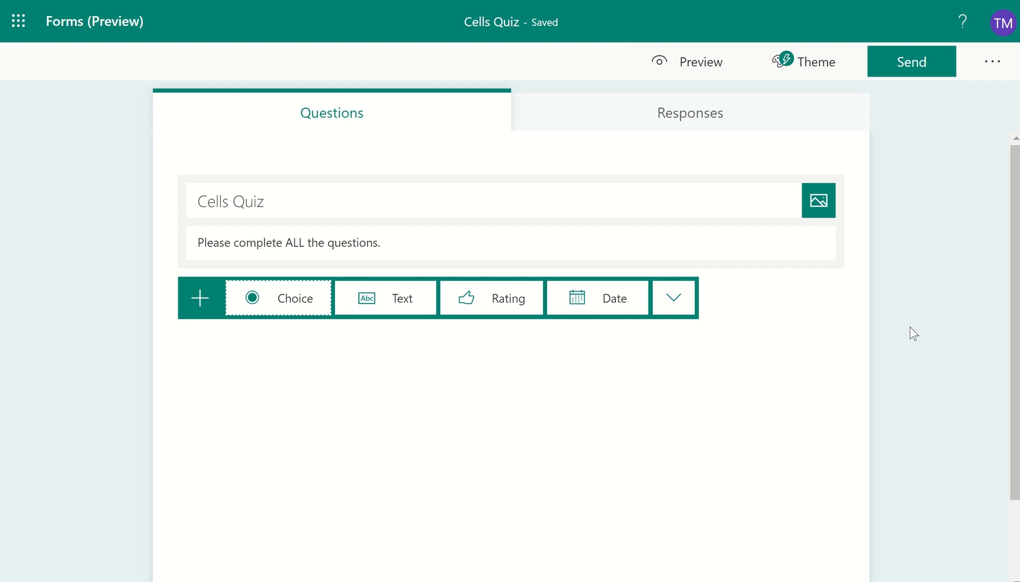
mouse_move(361, 339)
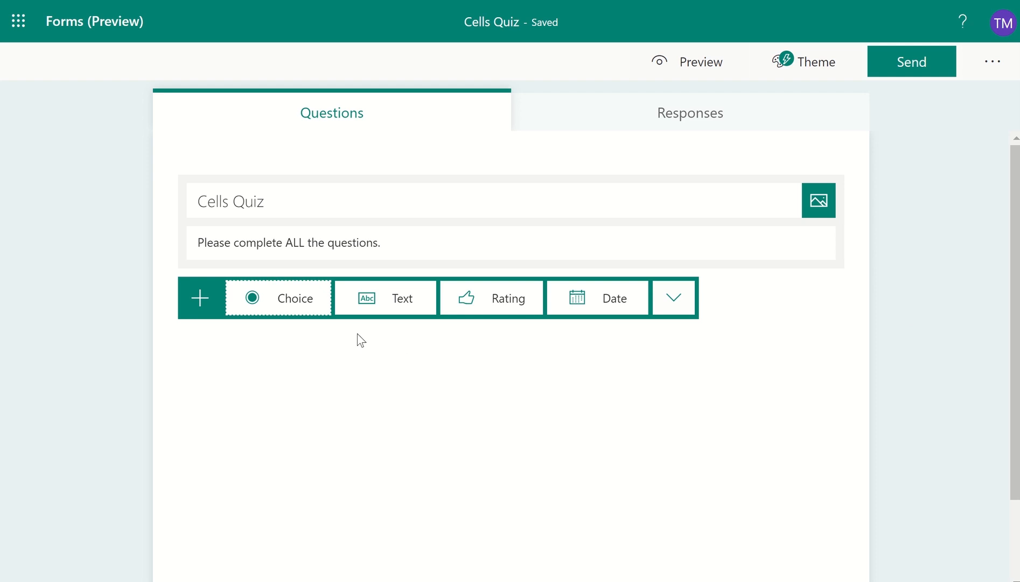
- Add choice question 1 asking 'What is the role of the cell membrane?'
click(278, 297)
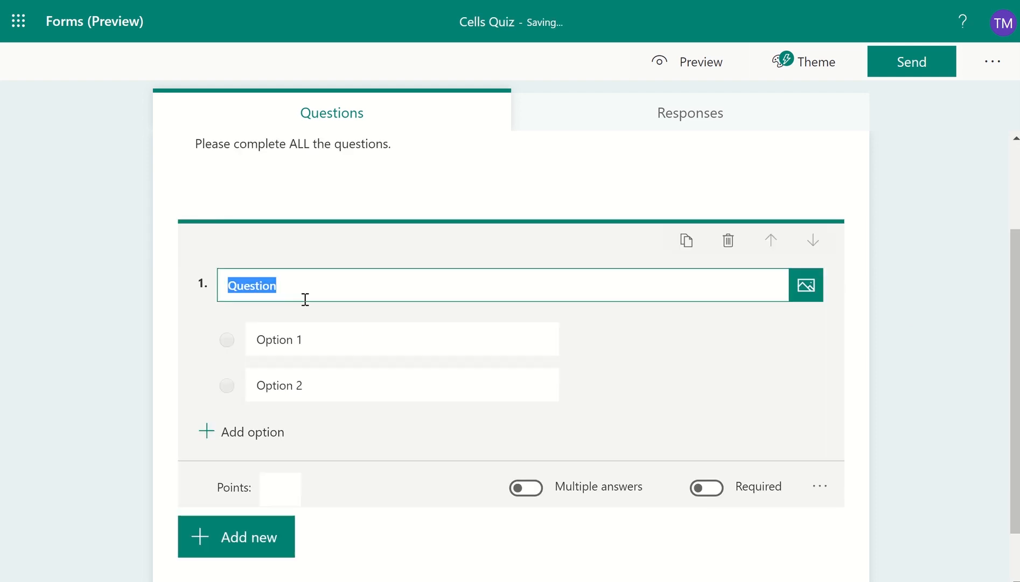
text(What is the r)
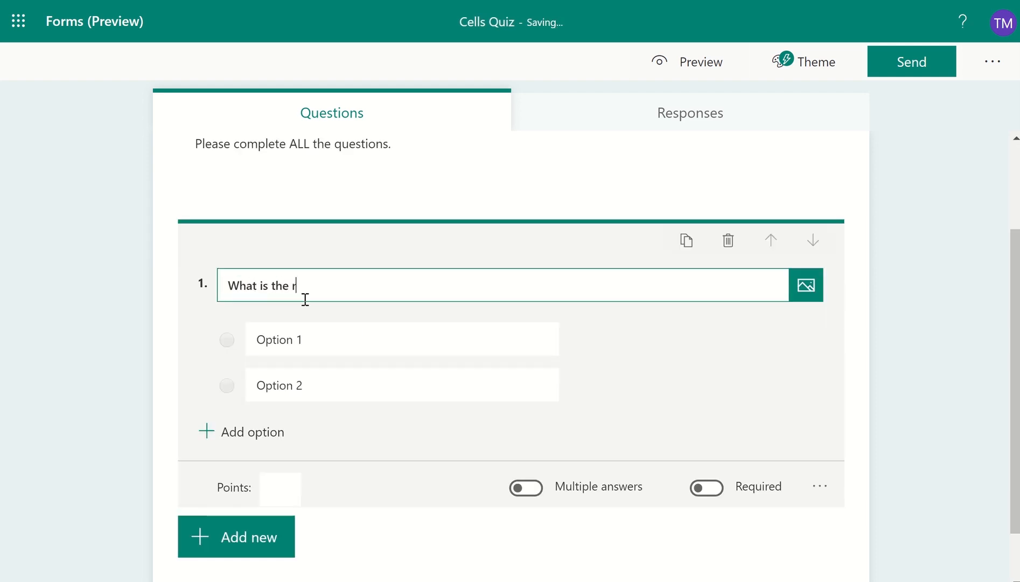
text(ole of the ce)
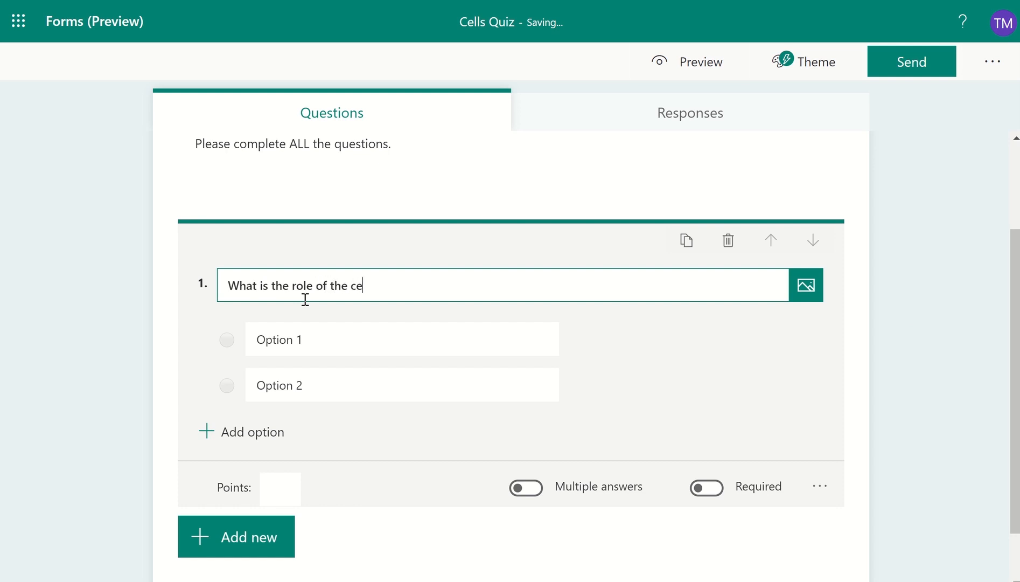
text(ll membran)
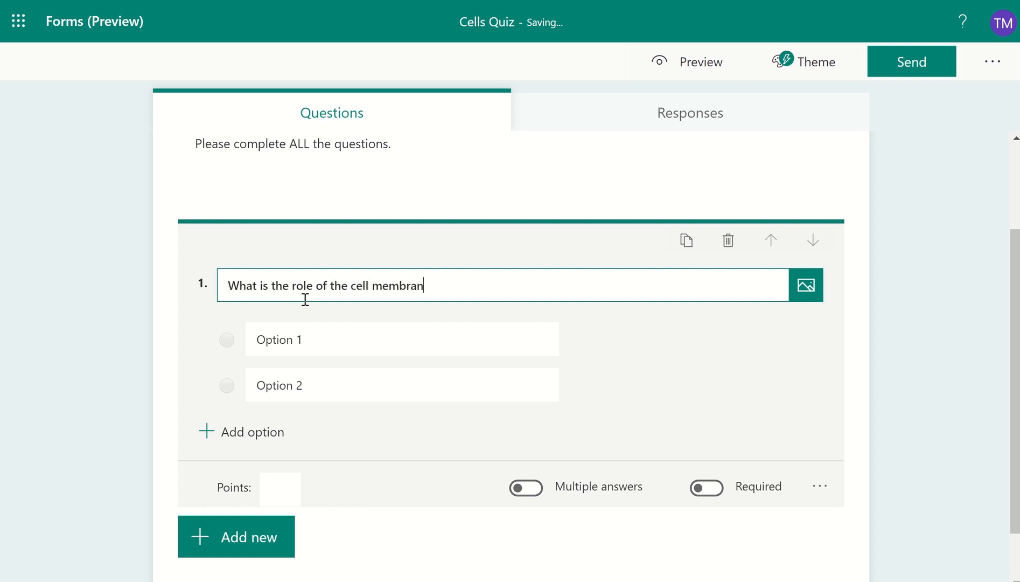
text(e?)
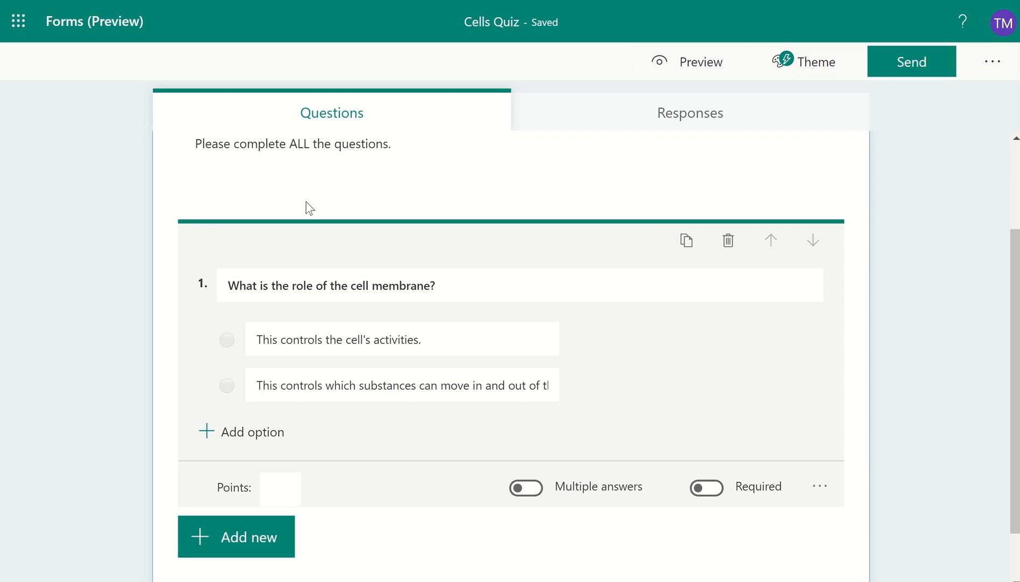
mouse_move(258, 437)
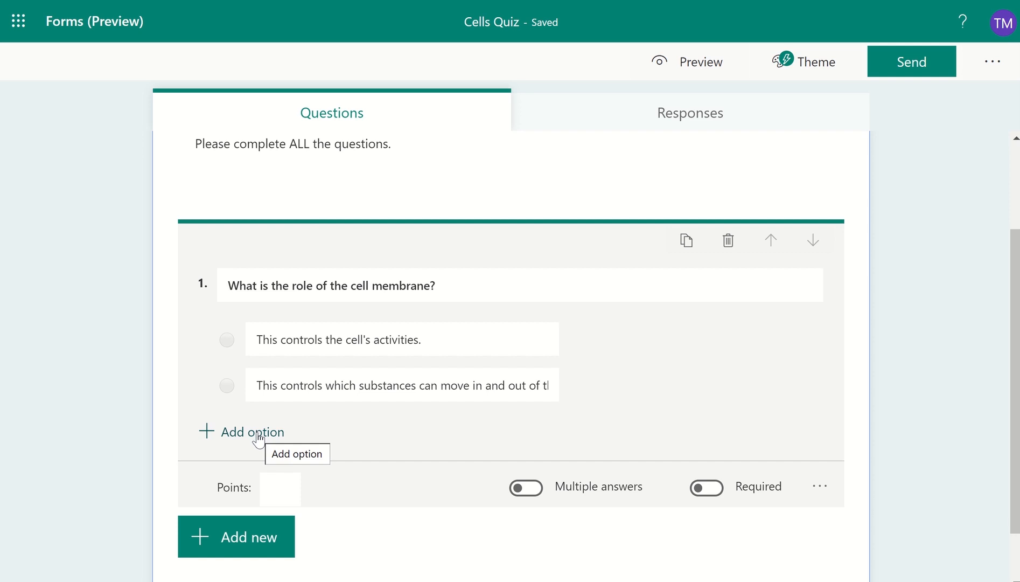
- Add a third option 'This is the site of chemical reactions.' and mark the correct answer
click(252, 431)
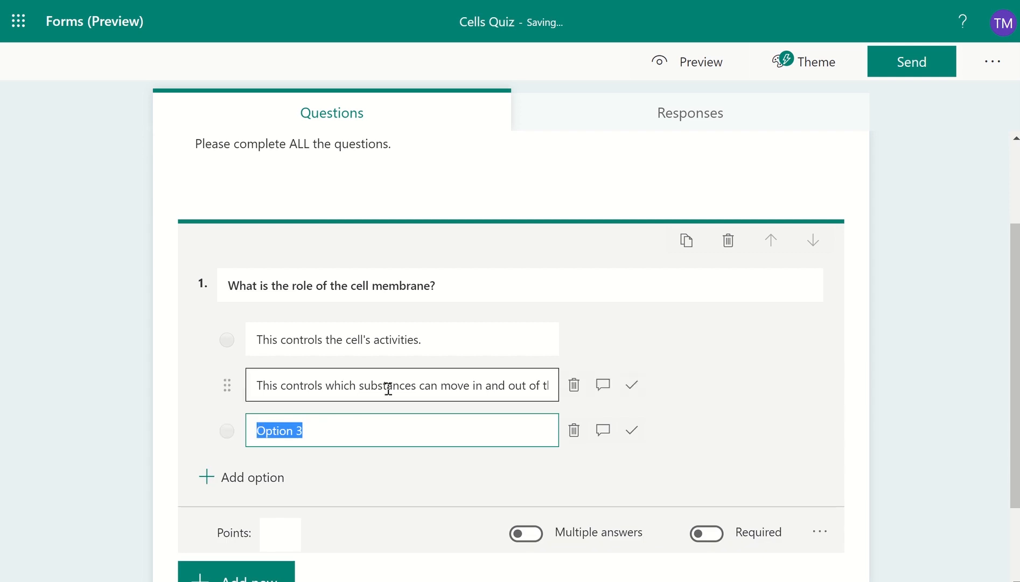
text(This is the site of chemical reactions.)
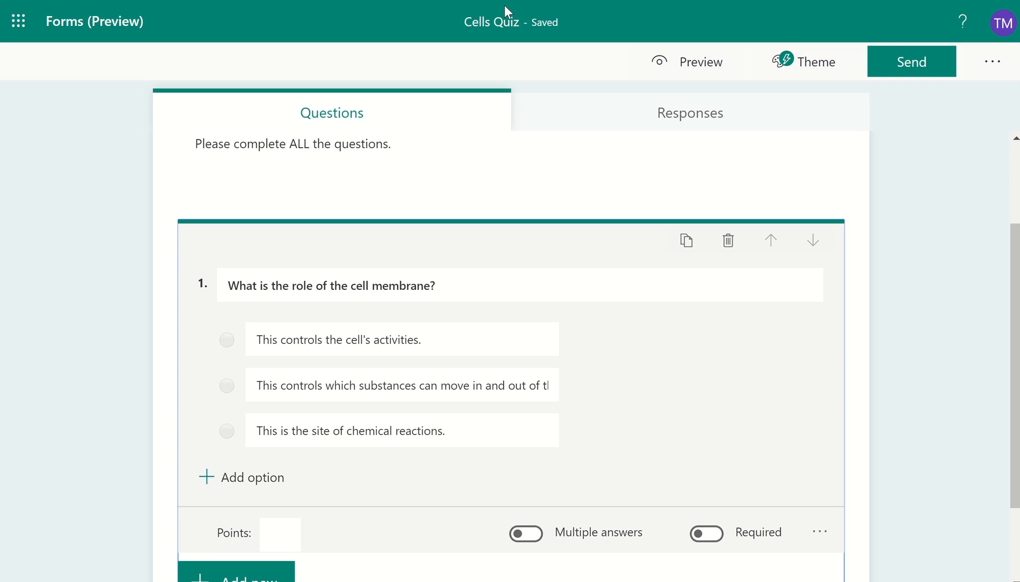
click(501, 286)
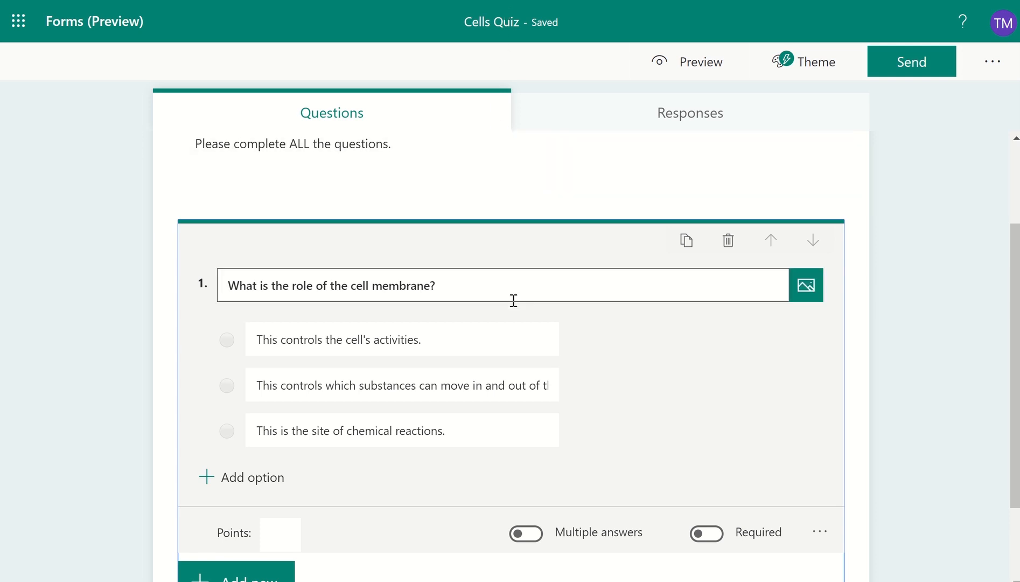
click(401, 385)
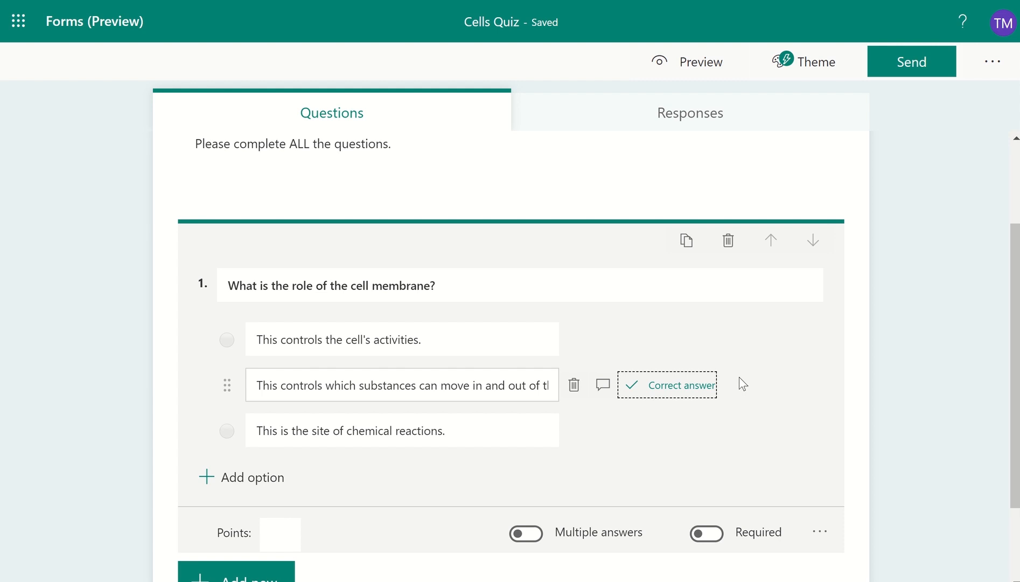
mouse_move(673, 437)
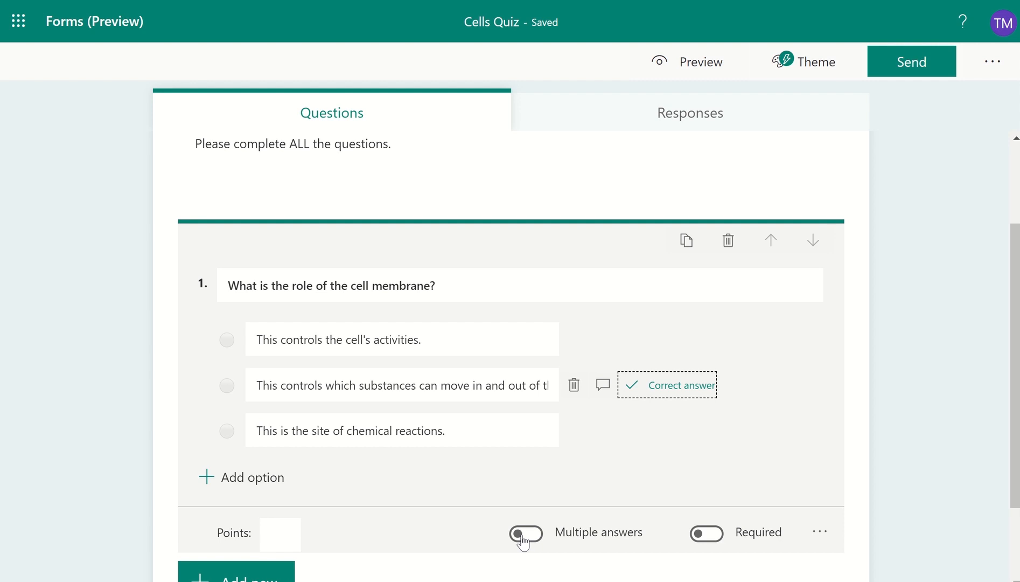
- Allow multiple answers and give question 1 a value of 1 point
click(525, 533)
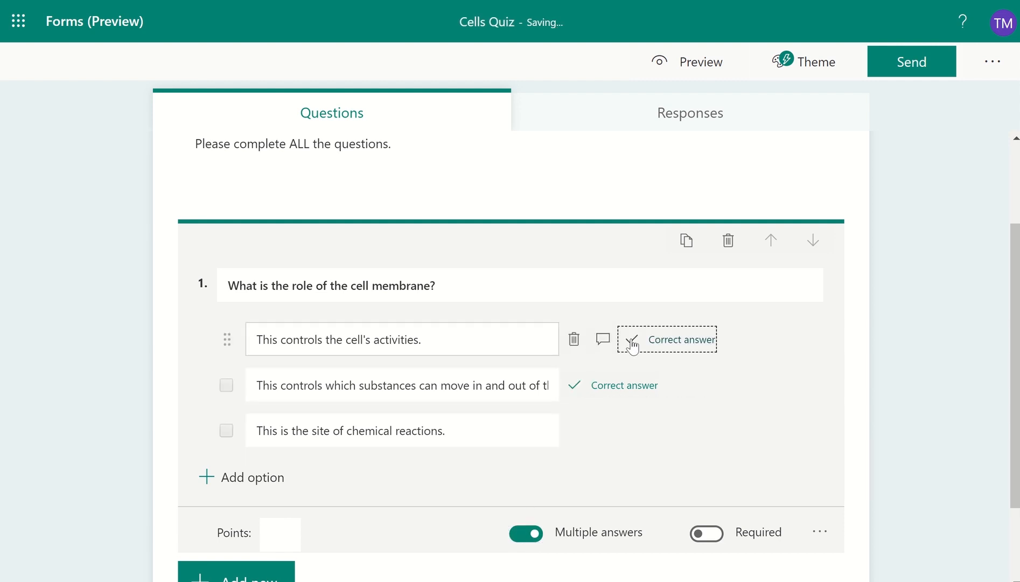
click(631, 340)
text(1)
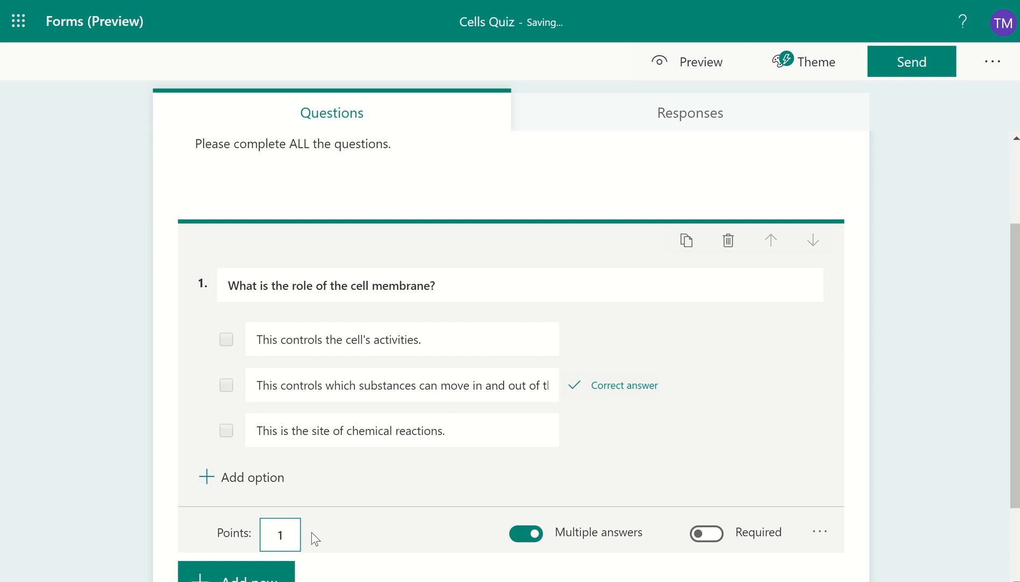
mouse_move(329, 536)
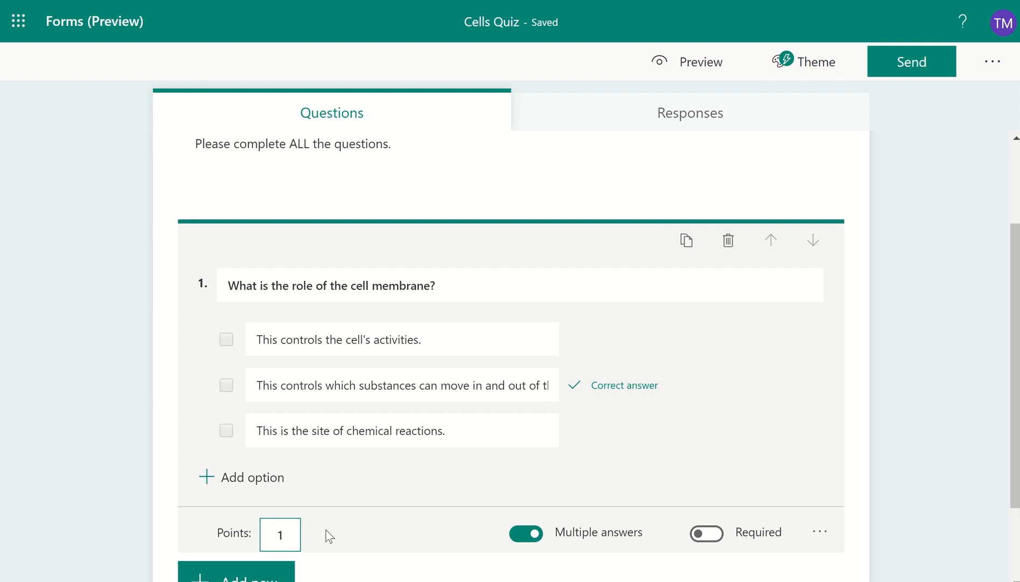
mouse_move(420, 534)
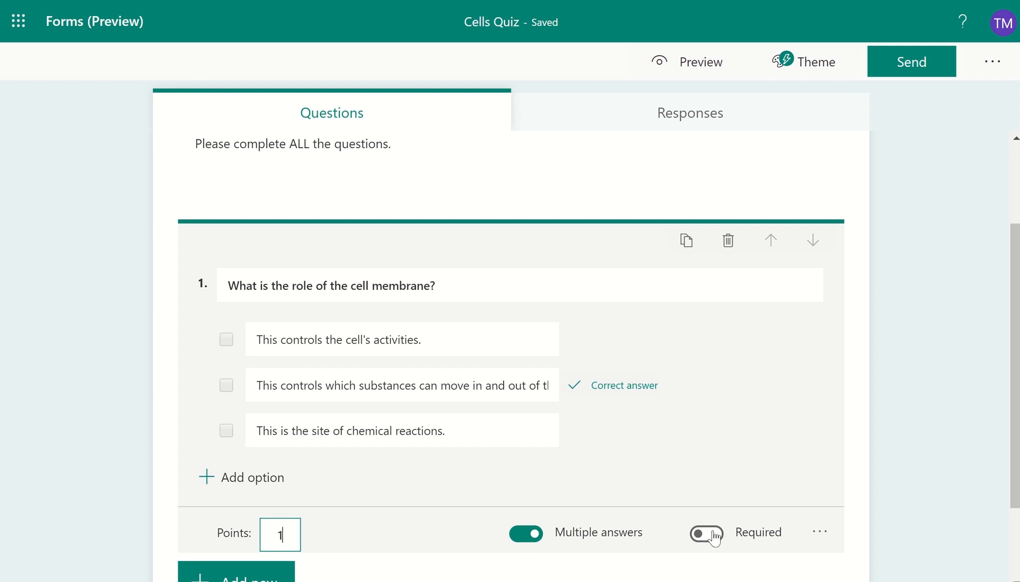
- Make question 1 required and check its more-settings menu
click(706, 533)
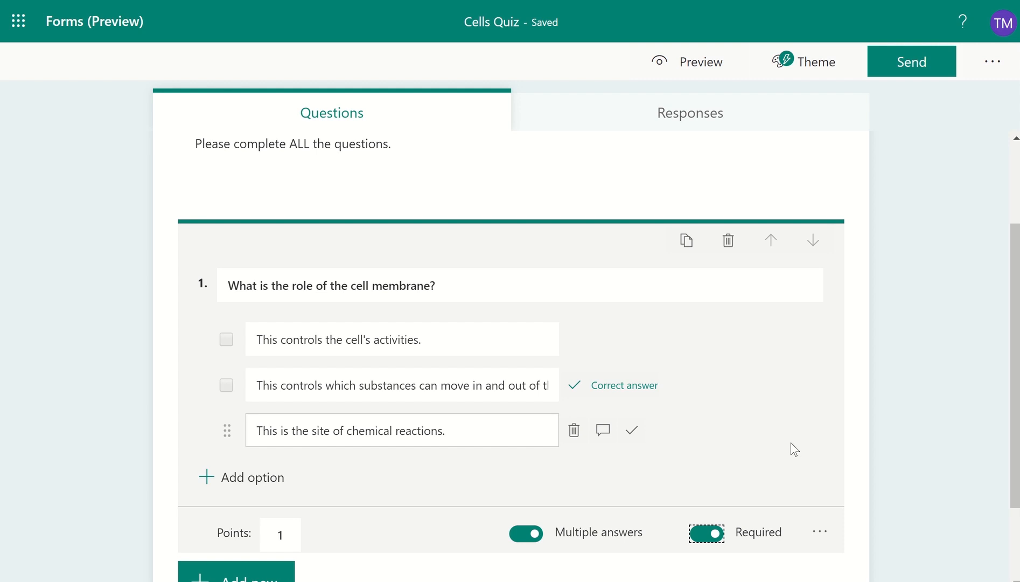
click(819, 531)
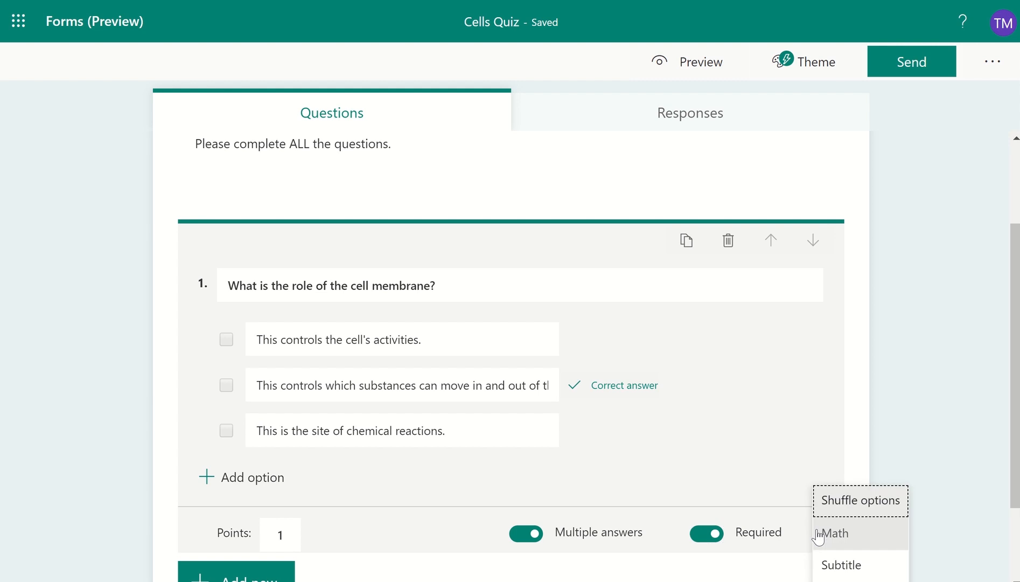
mouse_move(858, 500)
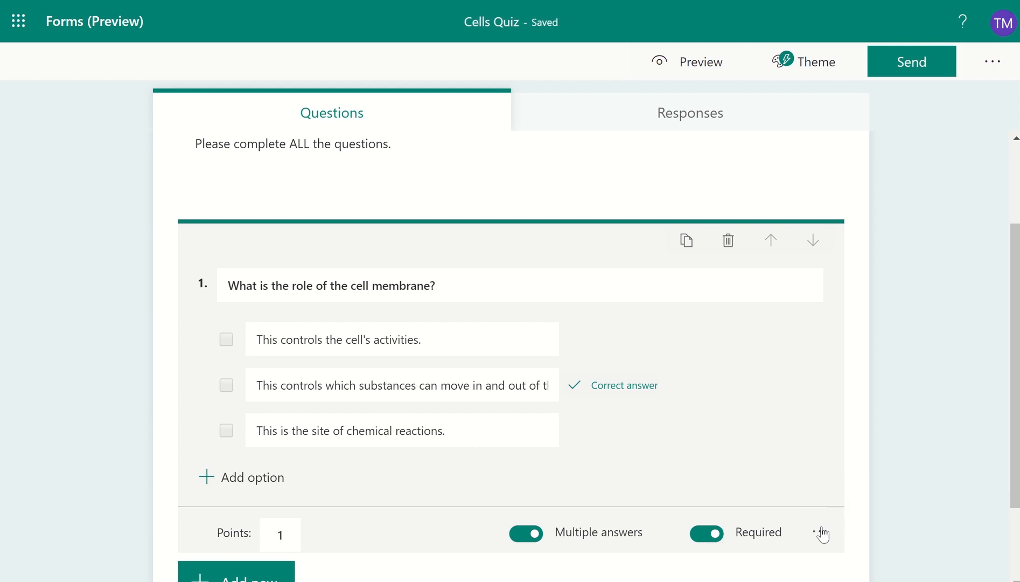
click(822, 534)
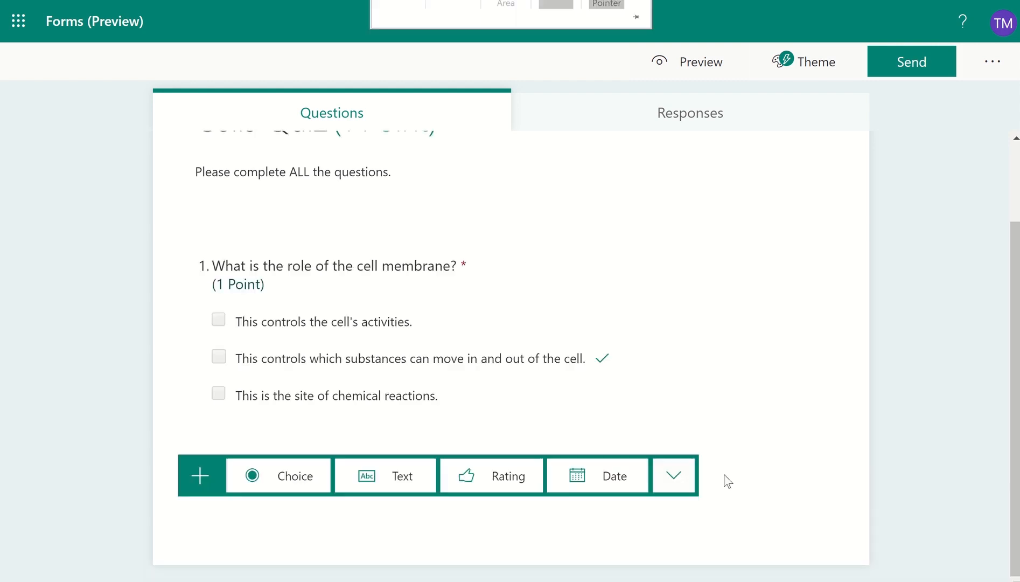
mouse_move(673, 475)
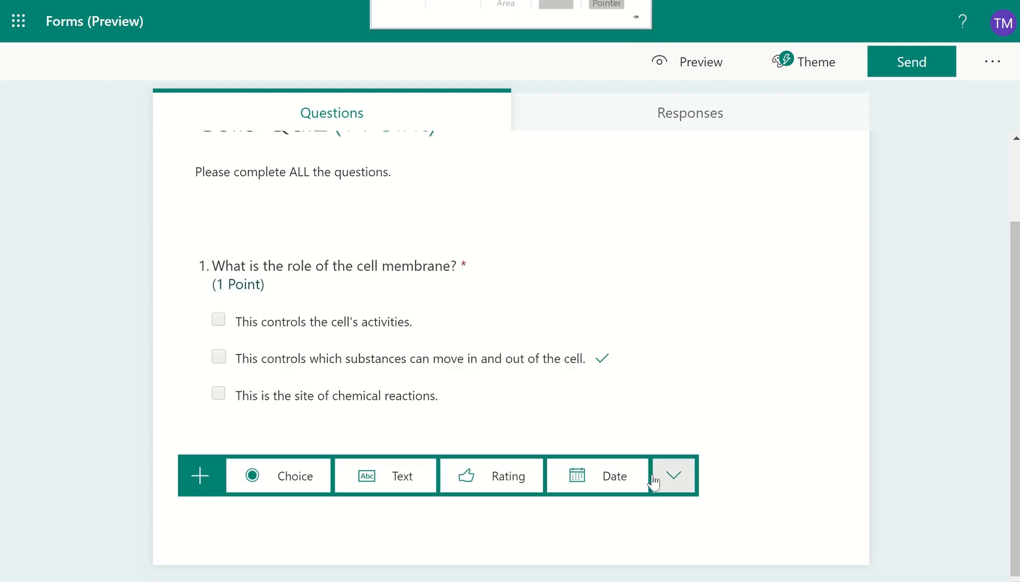
mouse_move(295, 476)
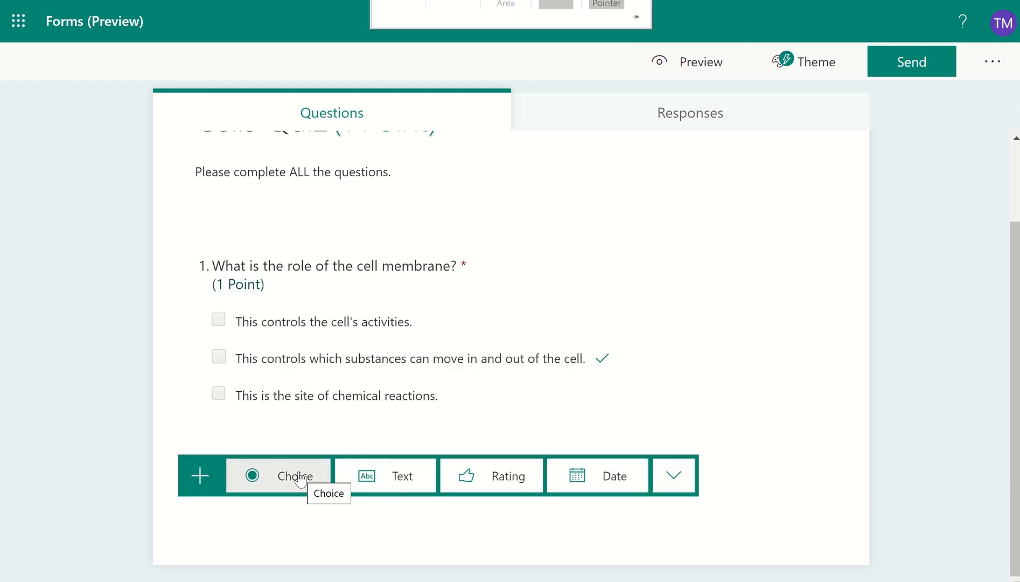
- Add a second choice question with default options, 1 point, required, and check its settings menu
click(278, 476)
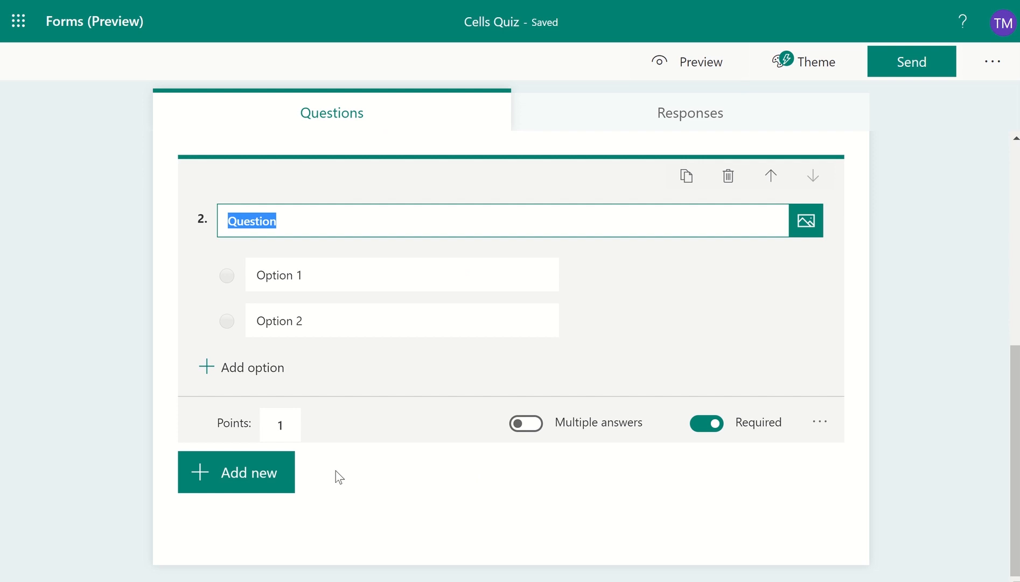
mouse_move(332, 423)
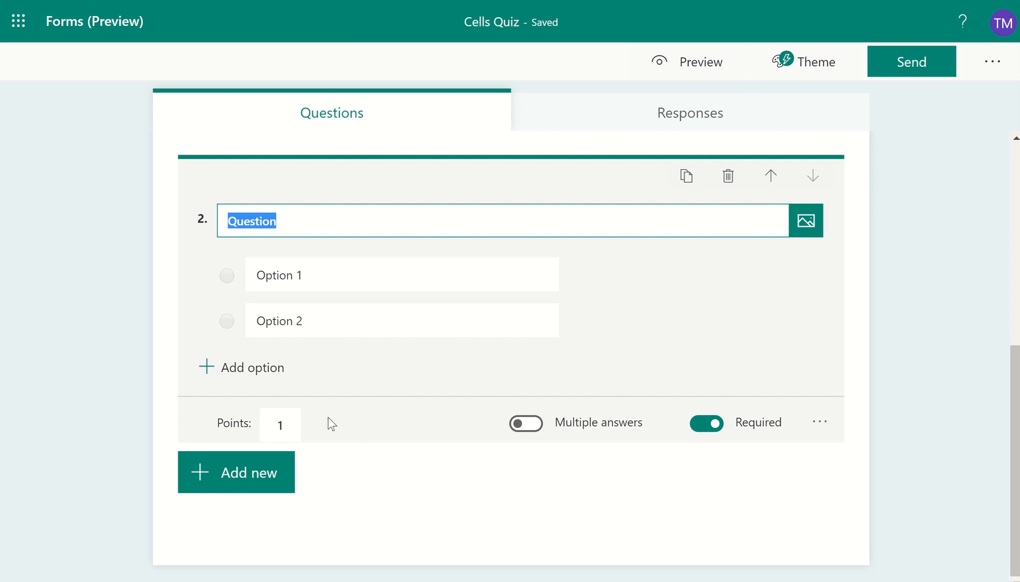
mouse_move(506, 495)
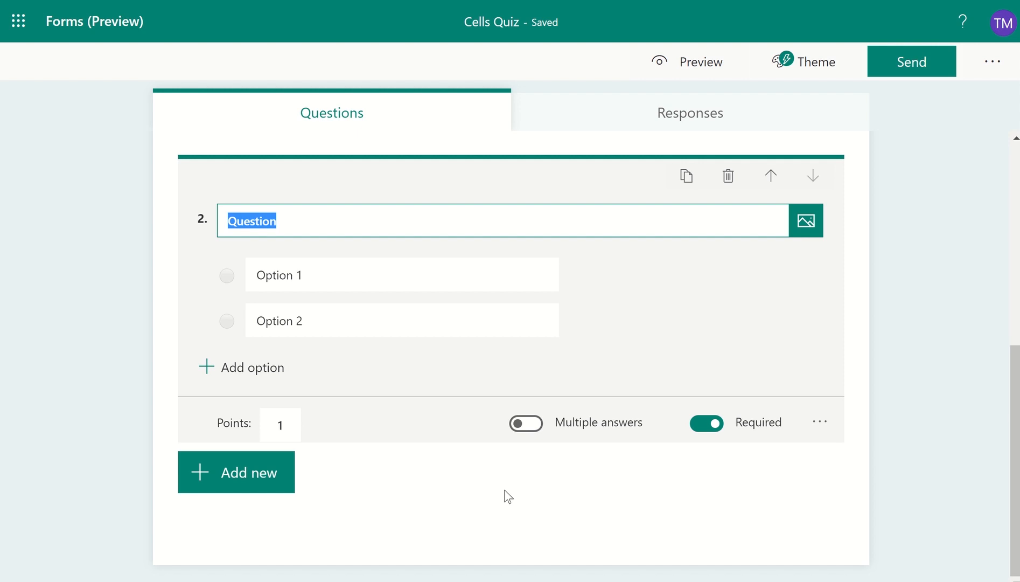
click(820, 421)
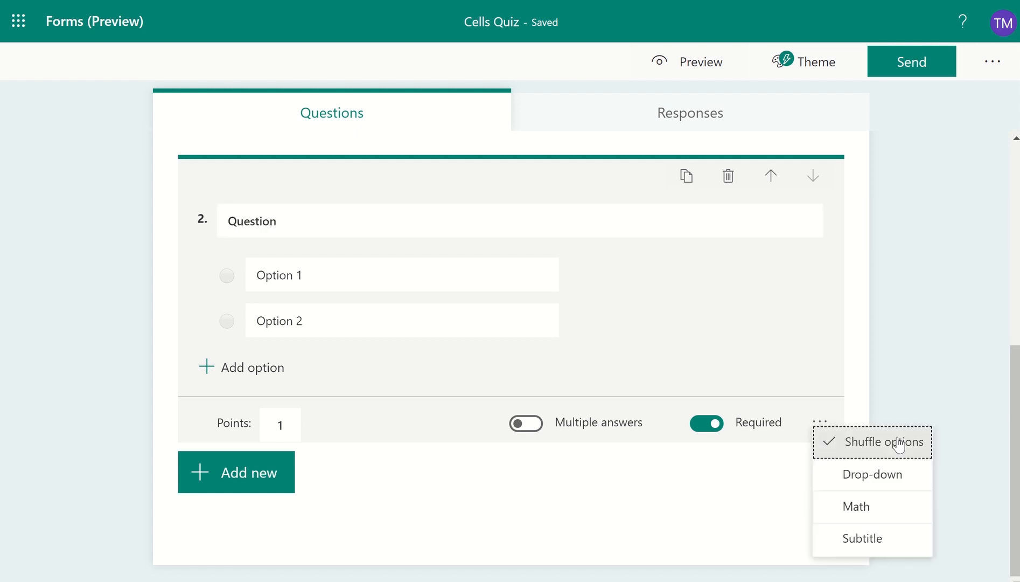
mouse_move(916, 453)
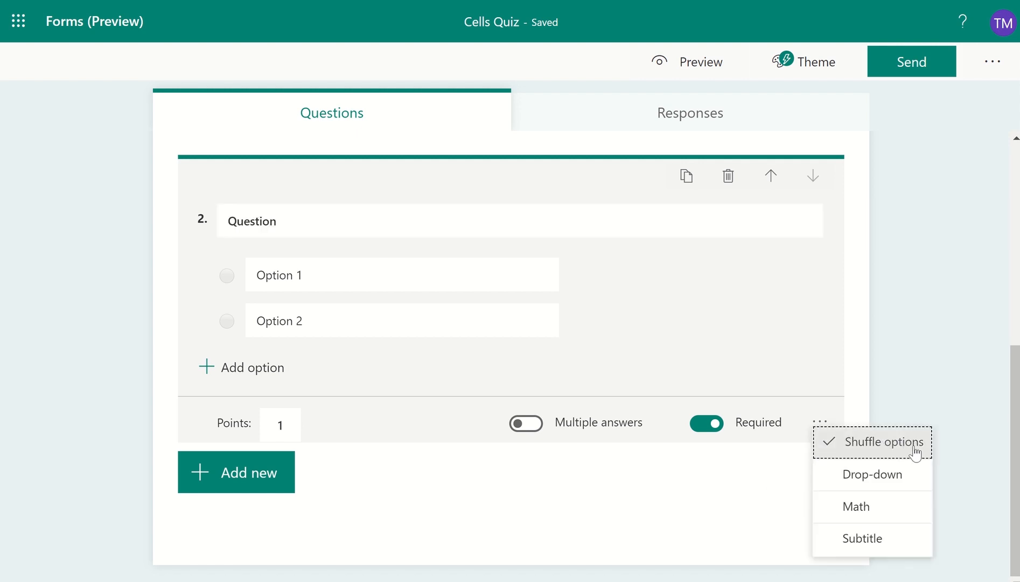
mouse_move(612, 334)
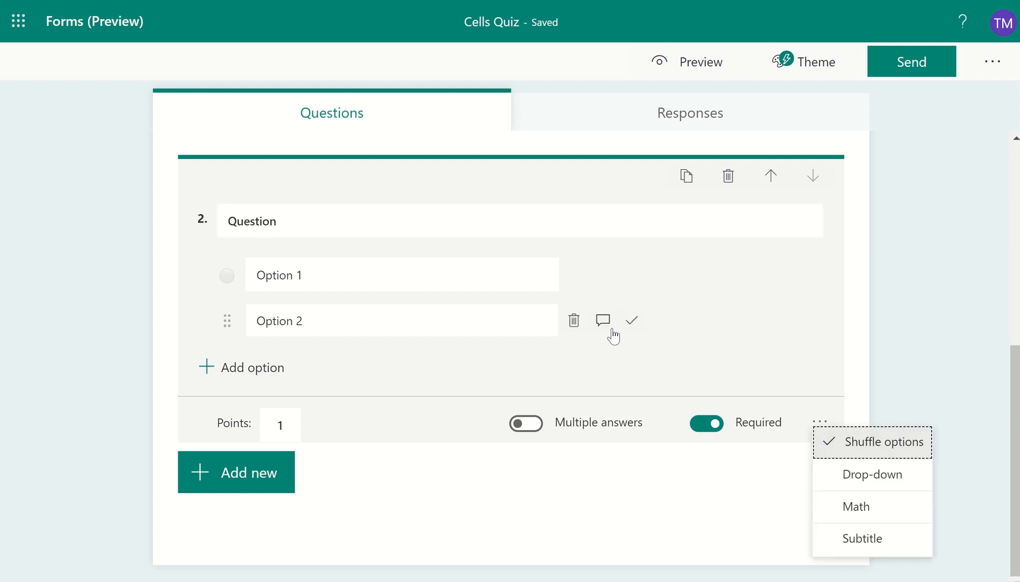
mouse_move(632, 283)
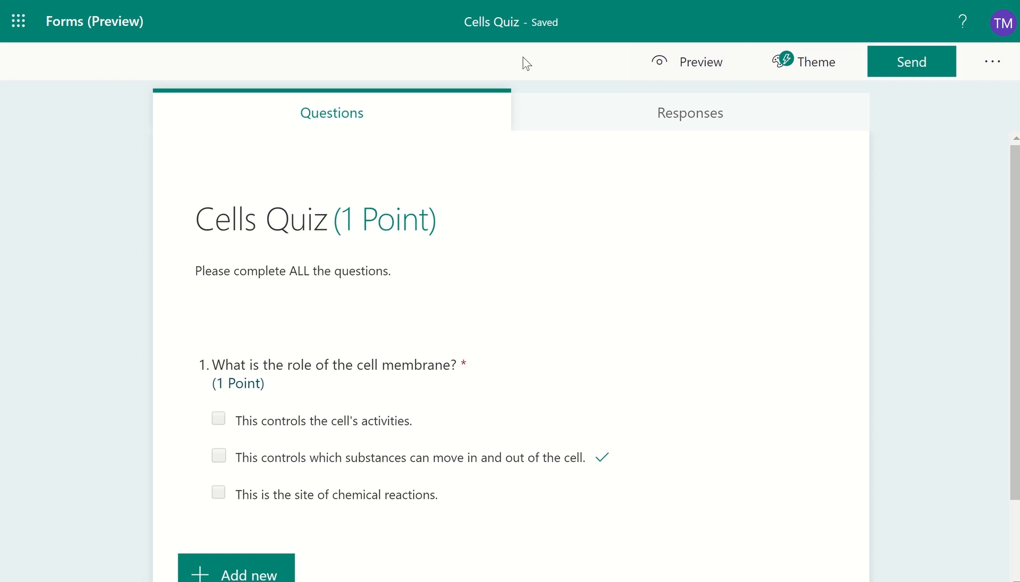
mouse_move(689, 112)
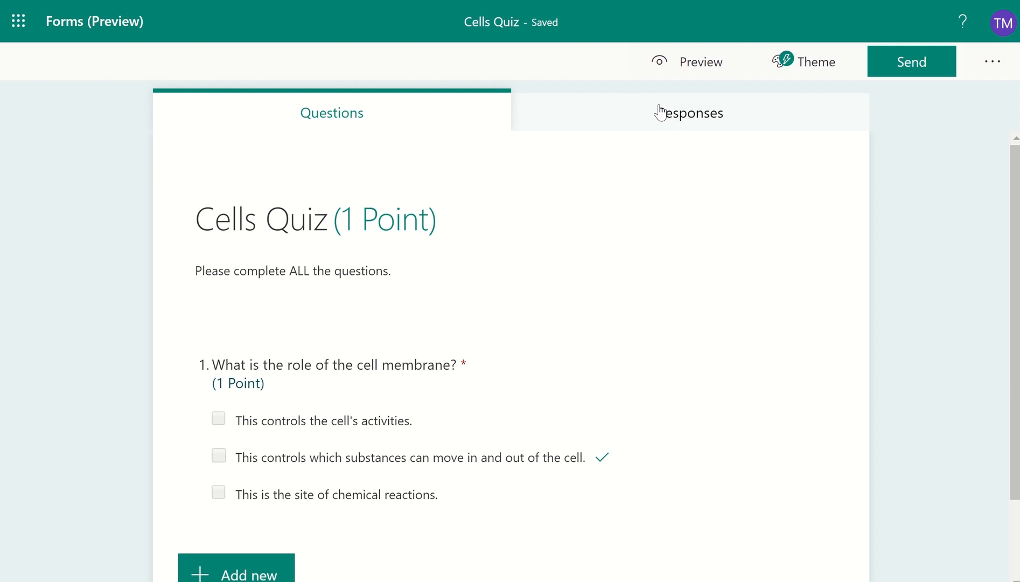
mouse_move(911, 62)
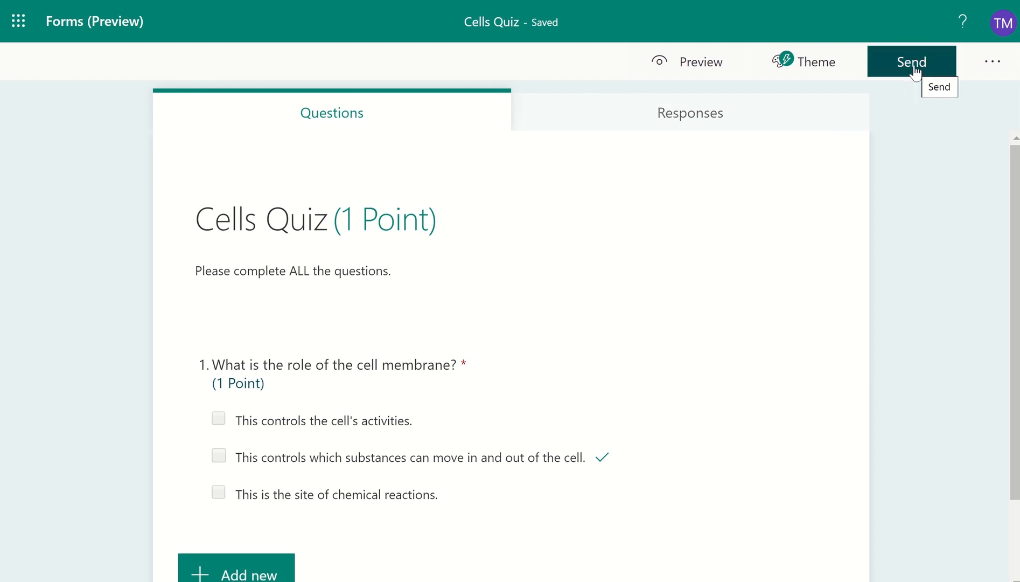
- Apply the illustrated snowboarder mountain theme to the Cells Quiz
click(805, 62)
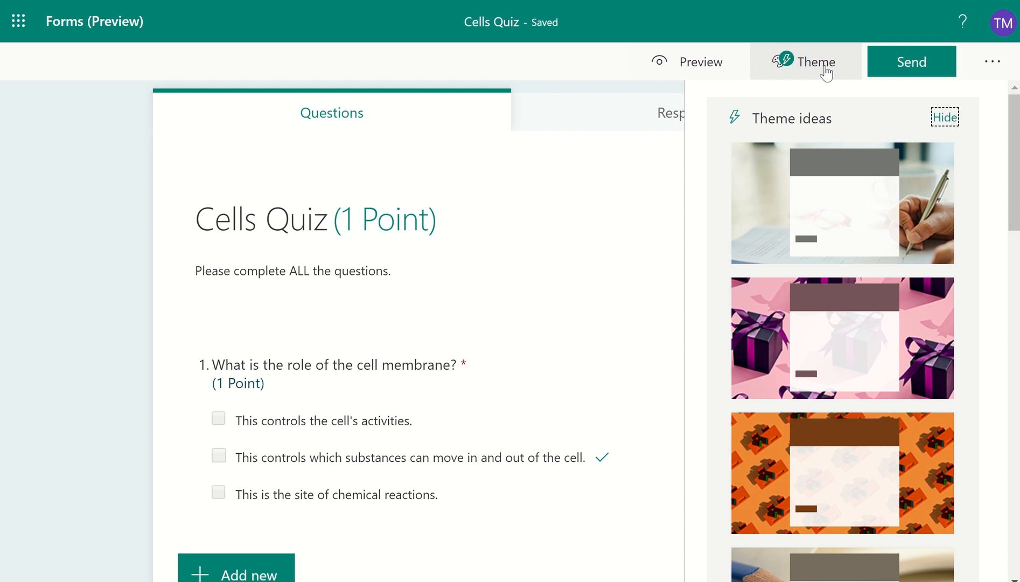
click(953, 400)
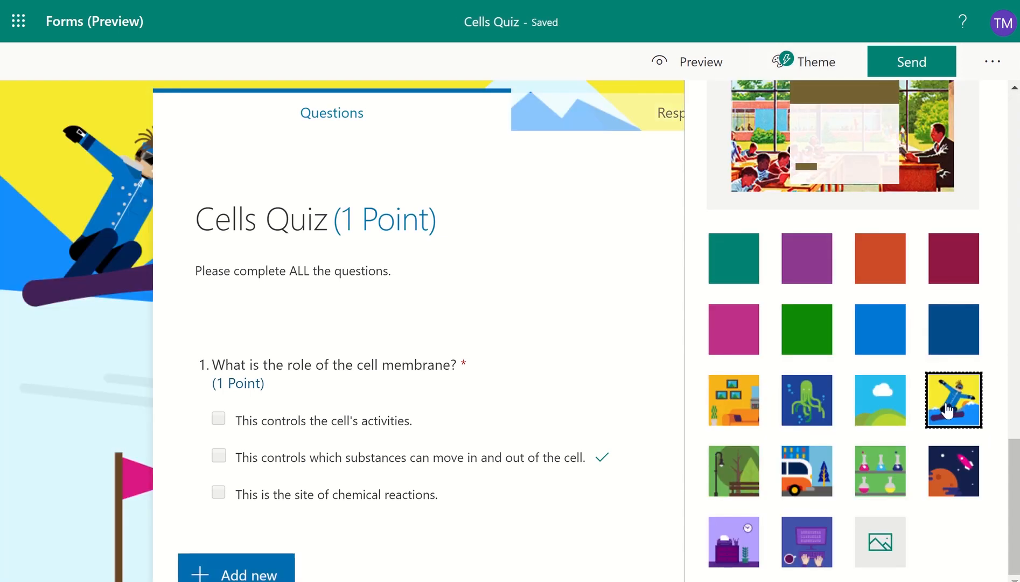
mouse_move(933, 492)
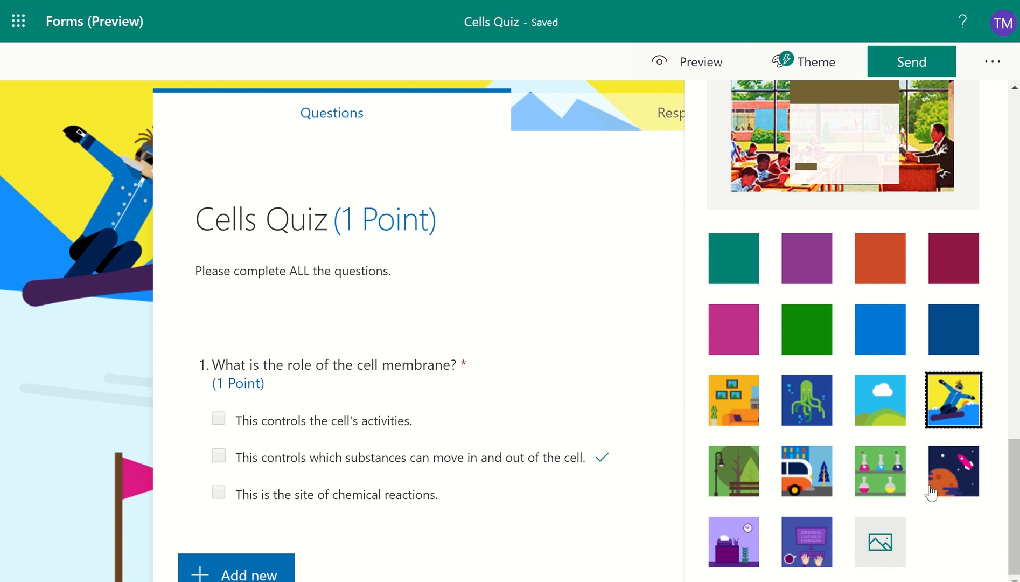
mouse_move(880, 541)
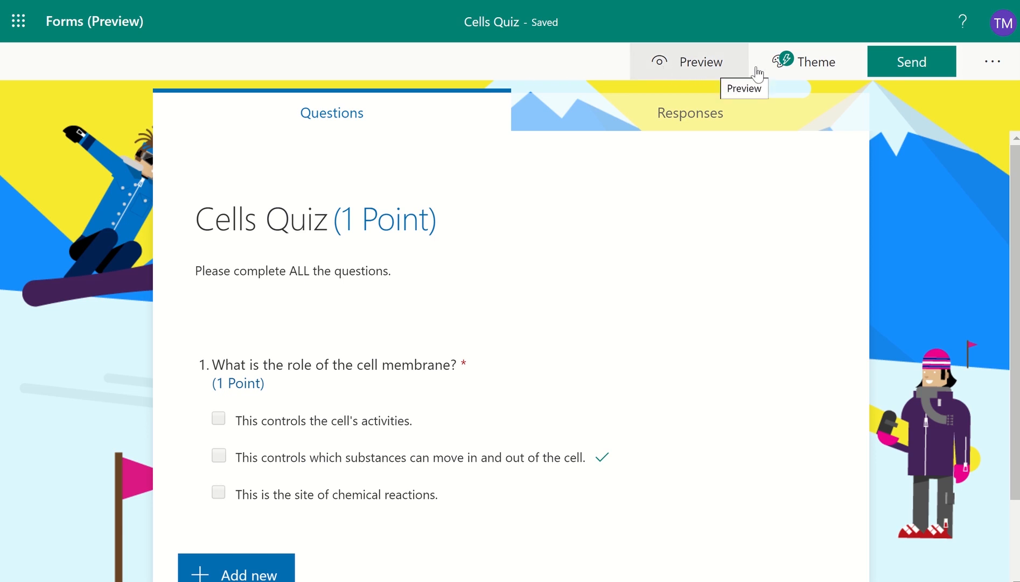
mouse_move(697, 70)
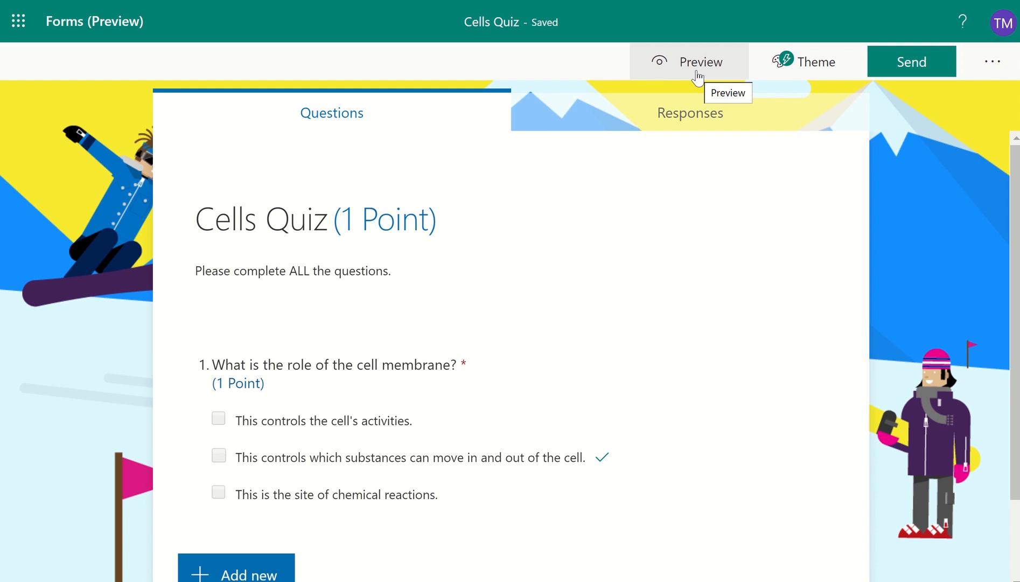
click(701, 61)
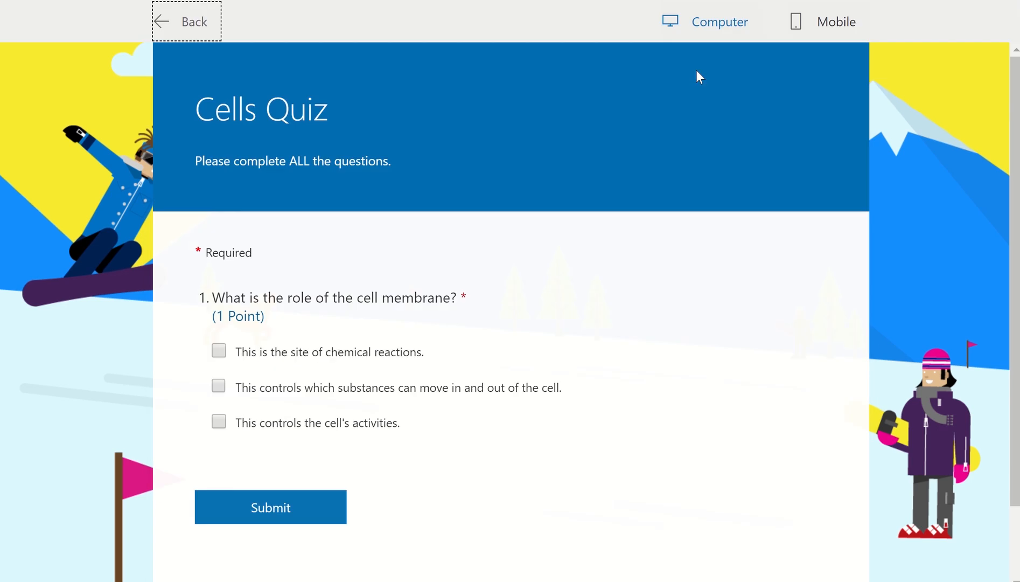
mouse_move(648, 72)
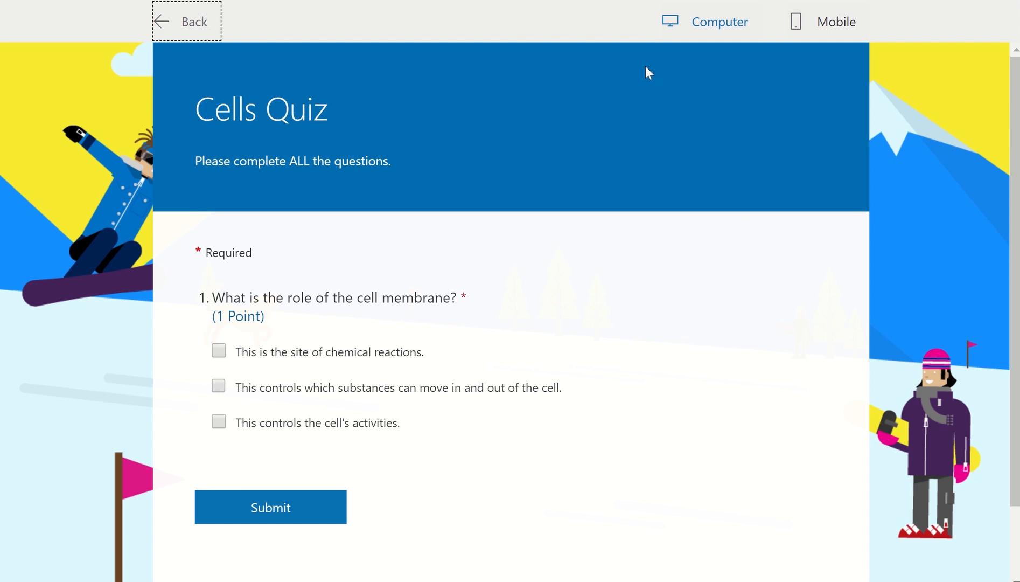
mouse_move(836, 22)
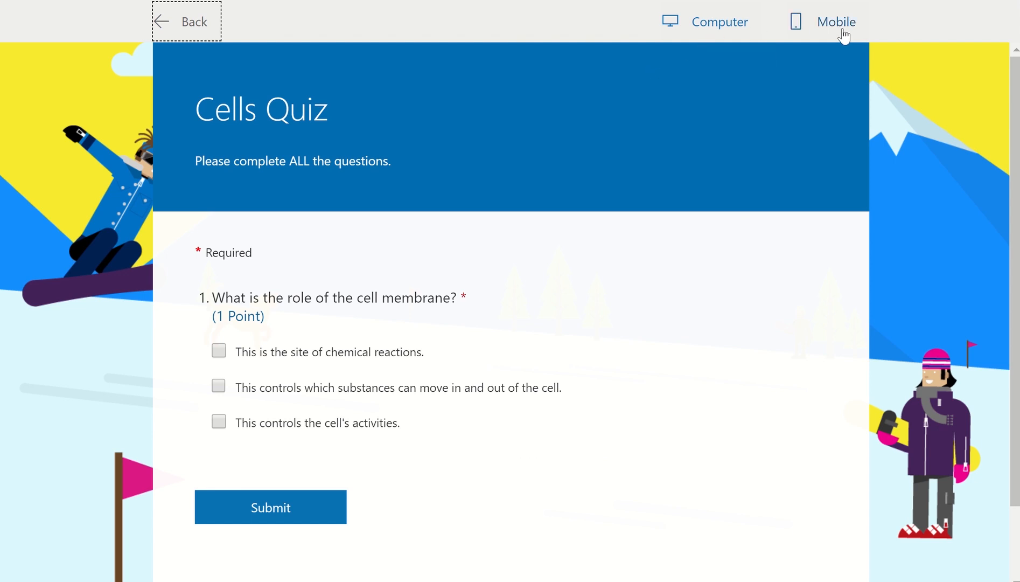
click(187, 21)
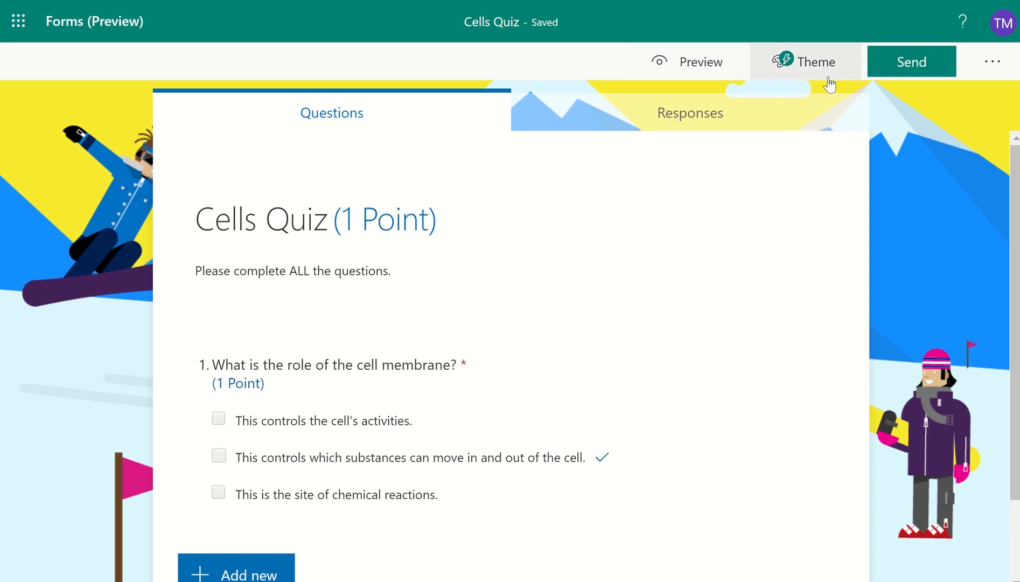
- Show the Send options with a response link anyone can use
click(911, 61)
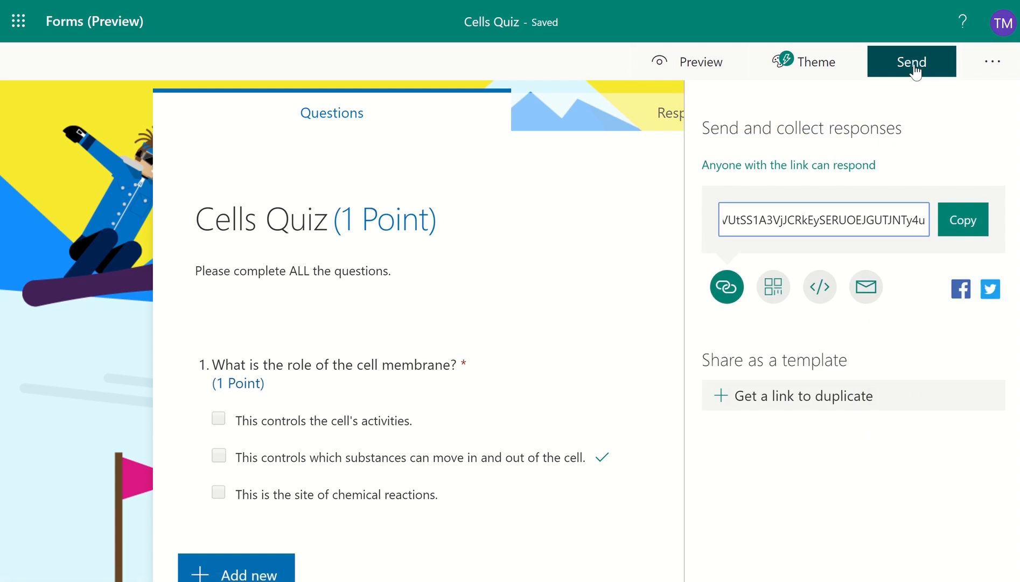
mouse_move(918, 116)
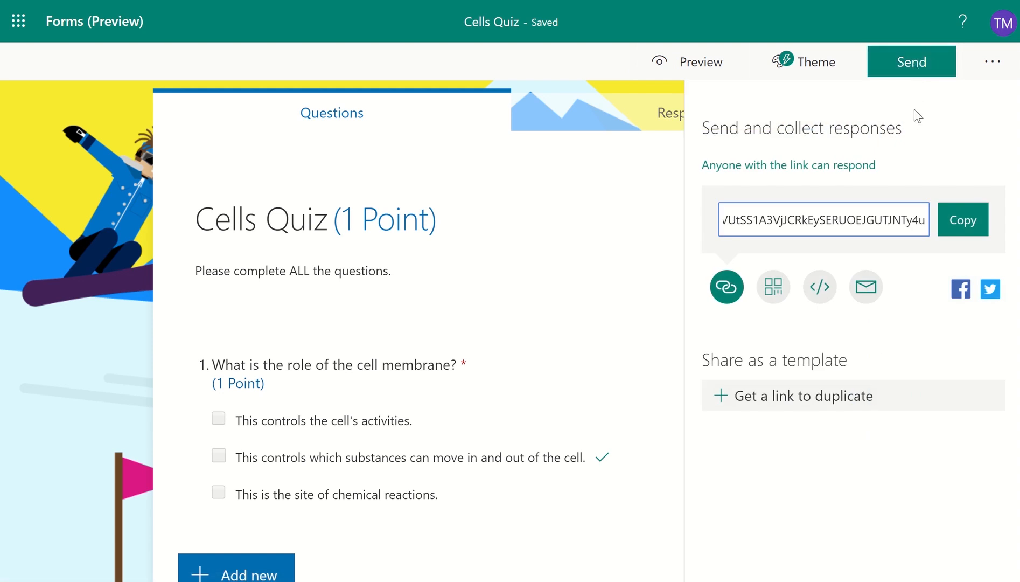
mouse_move(918, 121)
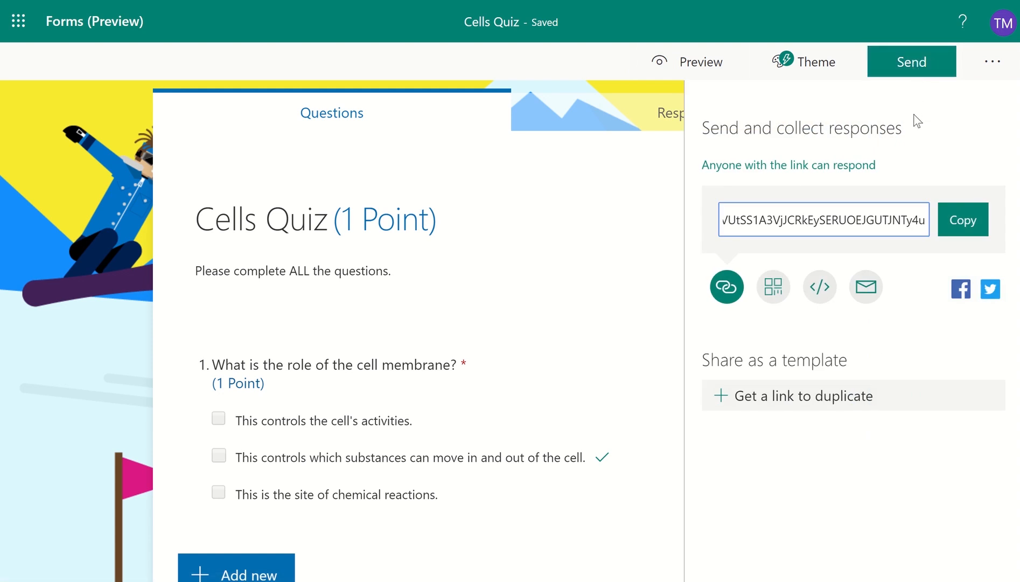
mouse_move(883, 149)
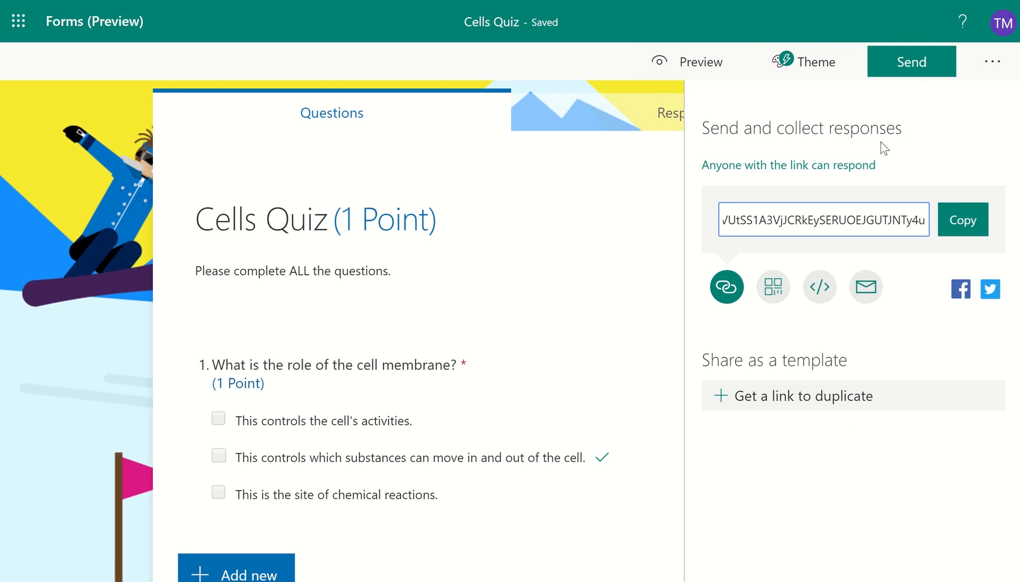
mouse_move(845, 171)
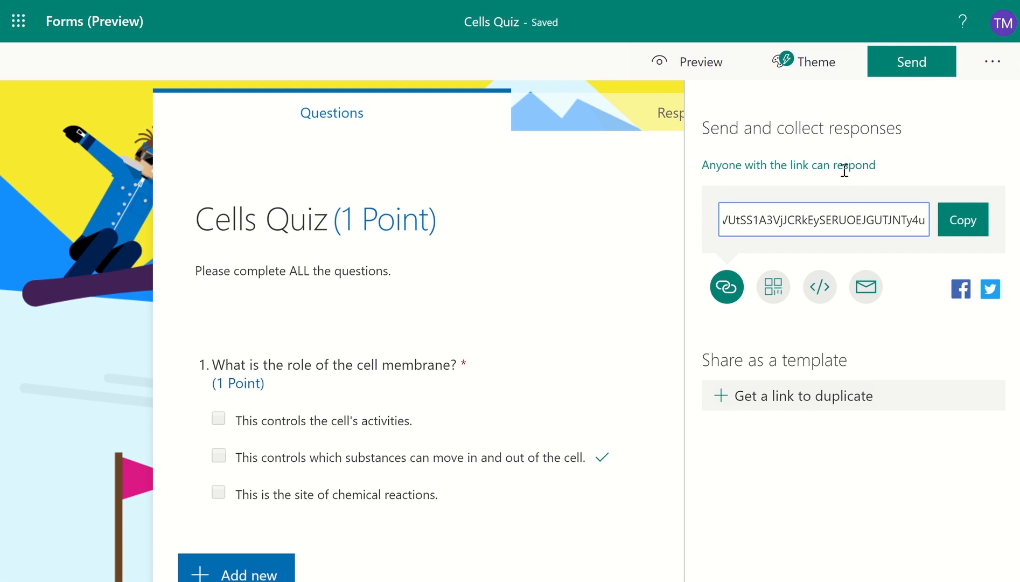
mouse_move(936, 170)
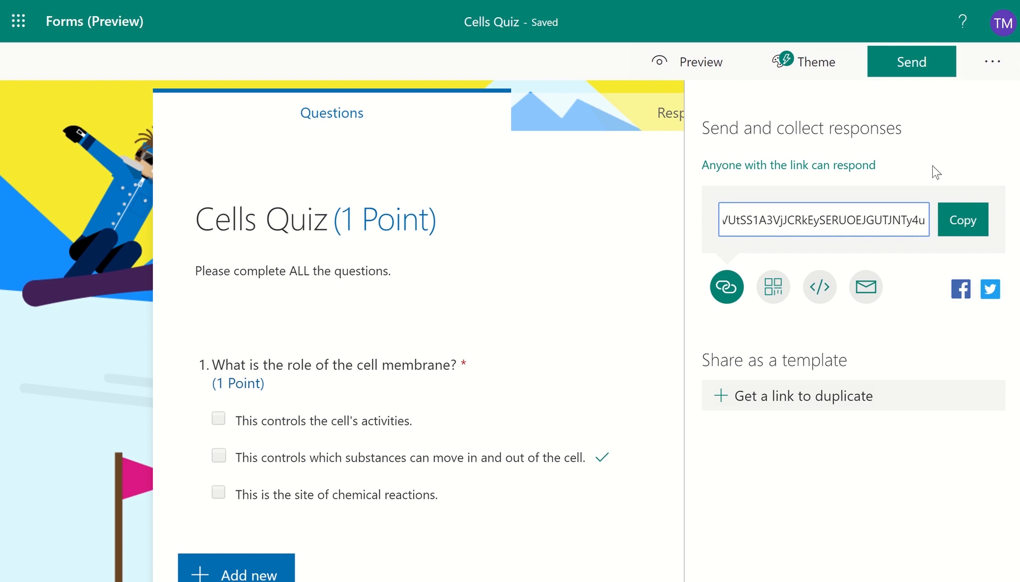
mouse_move(755, 261)
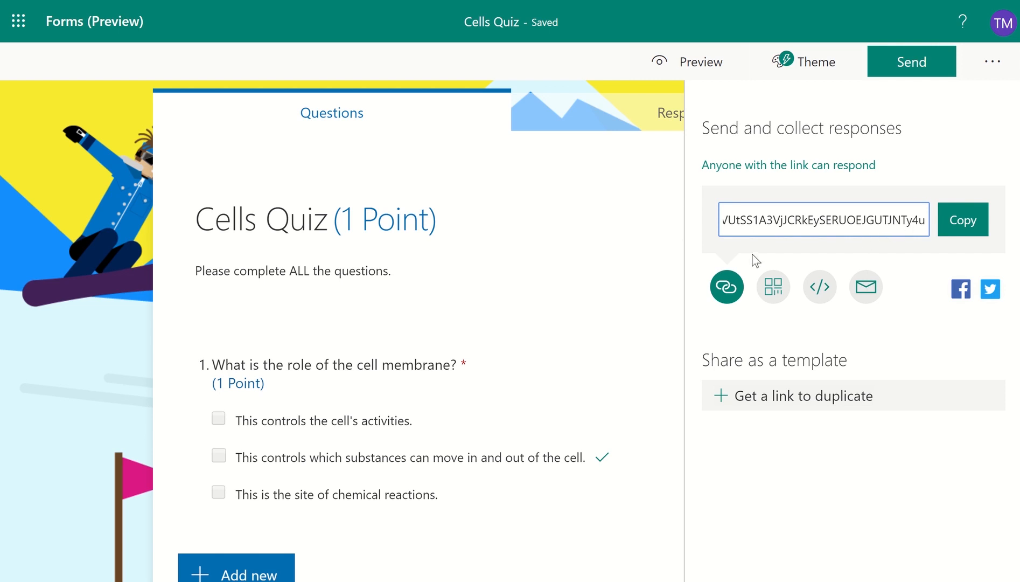
mouse_move(728, 287)
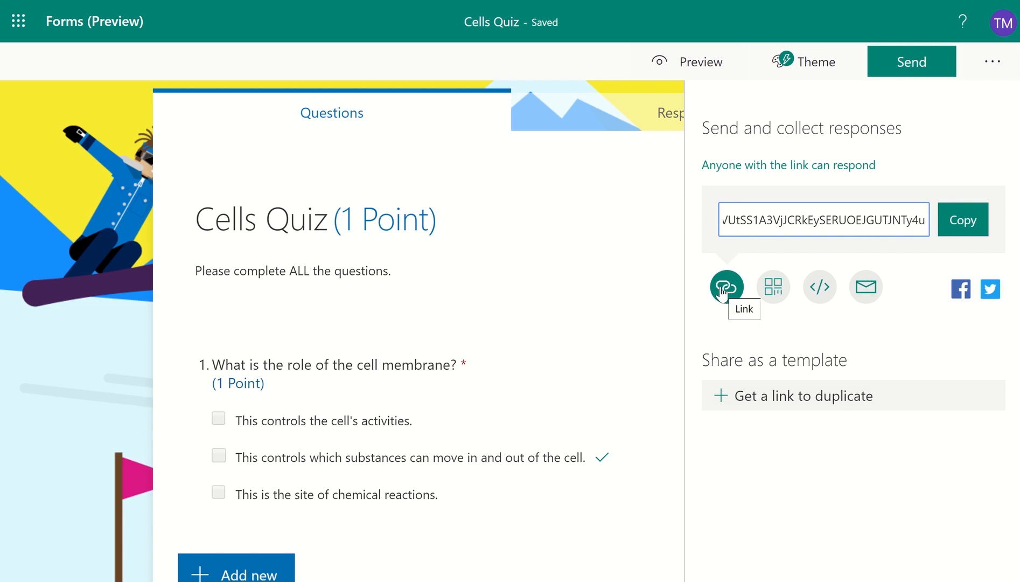
mouse_move(773, 287)
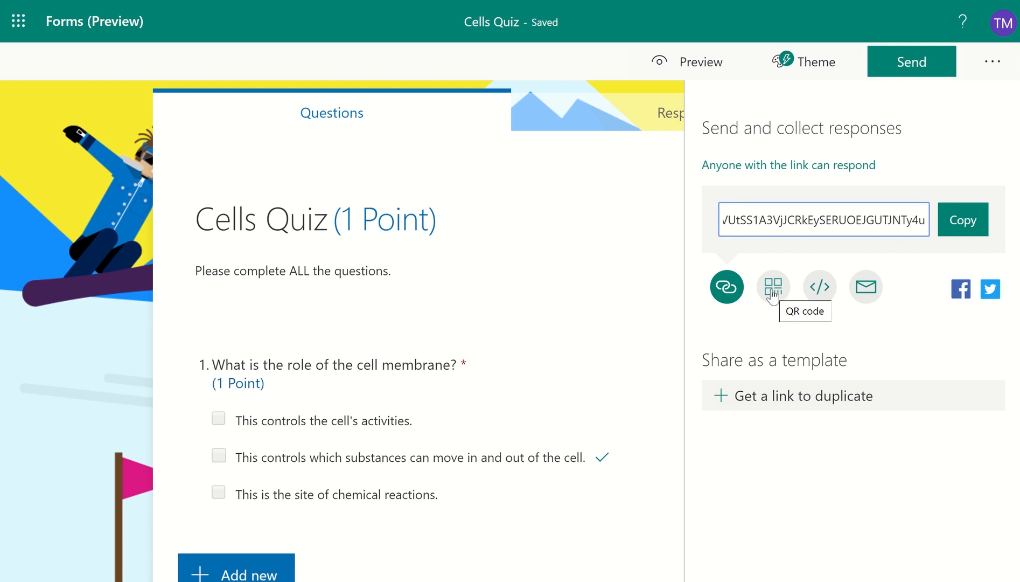
mouse_move(774, 302)
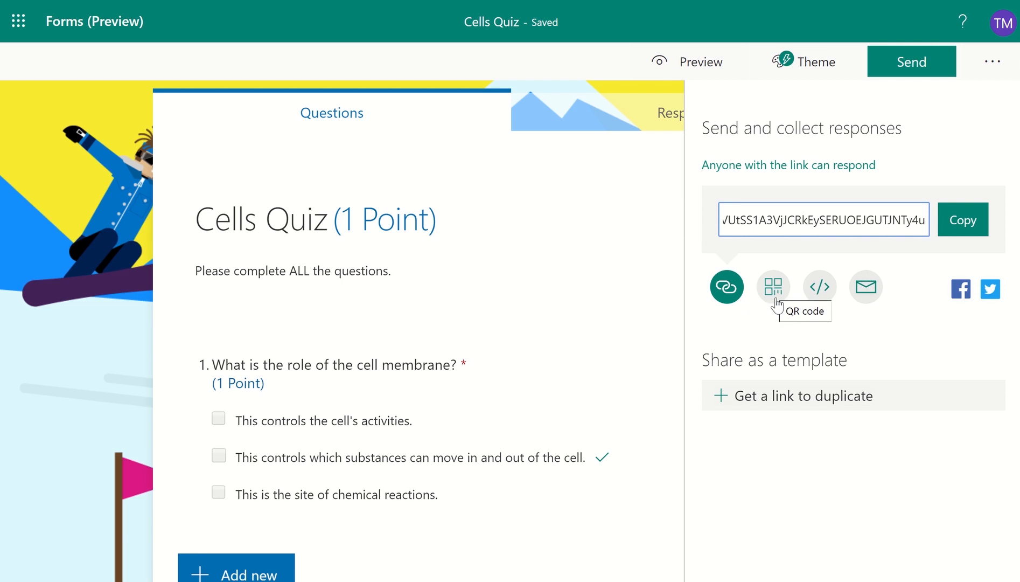
mouse_move(820, 287)
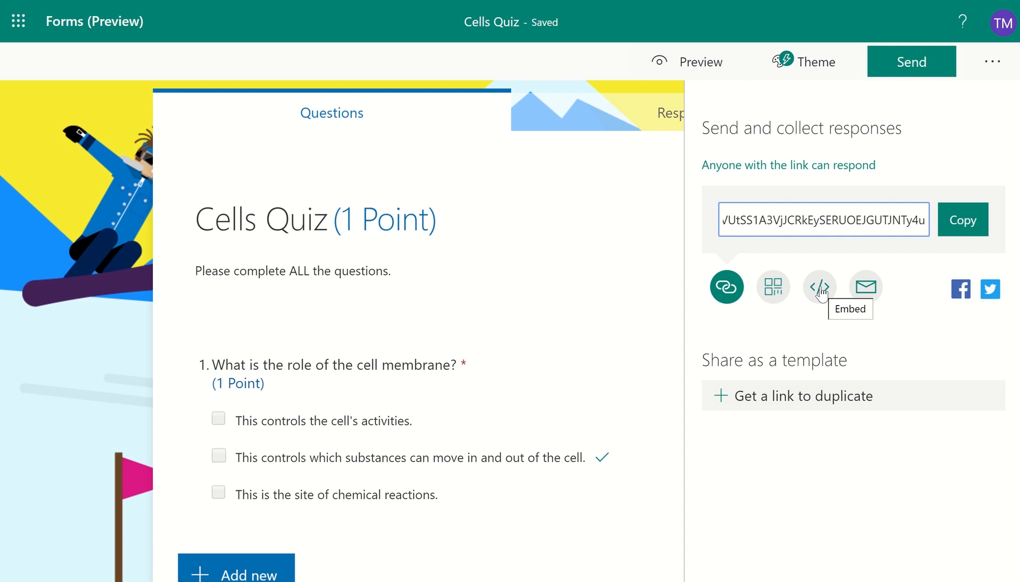
mouse_move(865, 287)
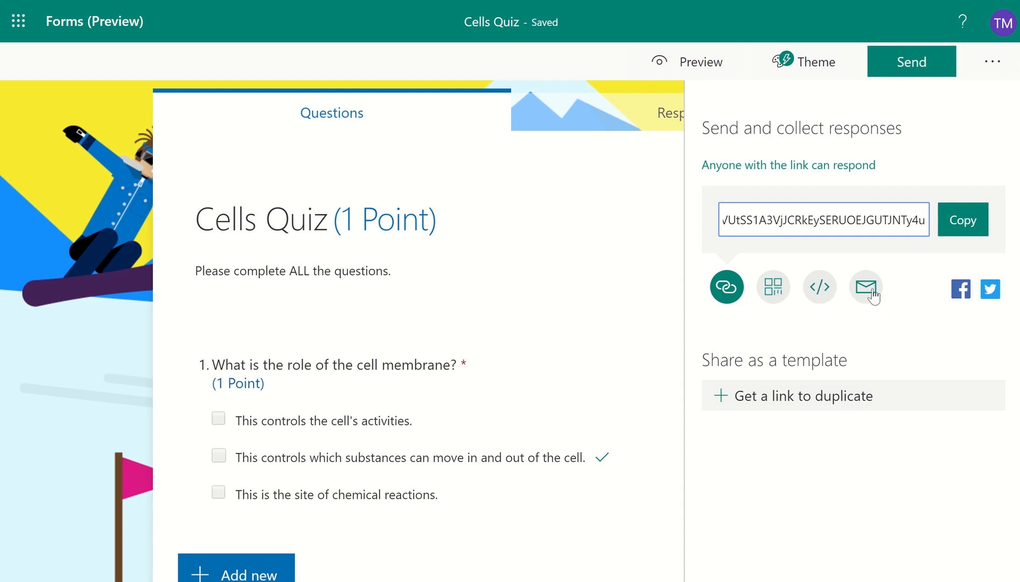
mouse_move(866, 286)
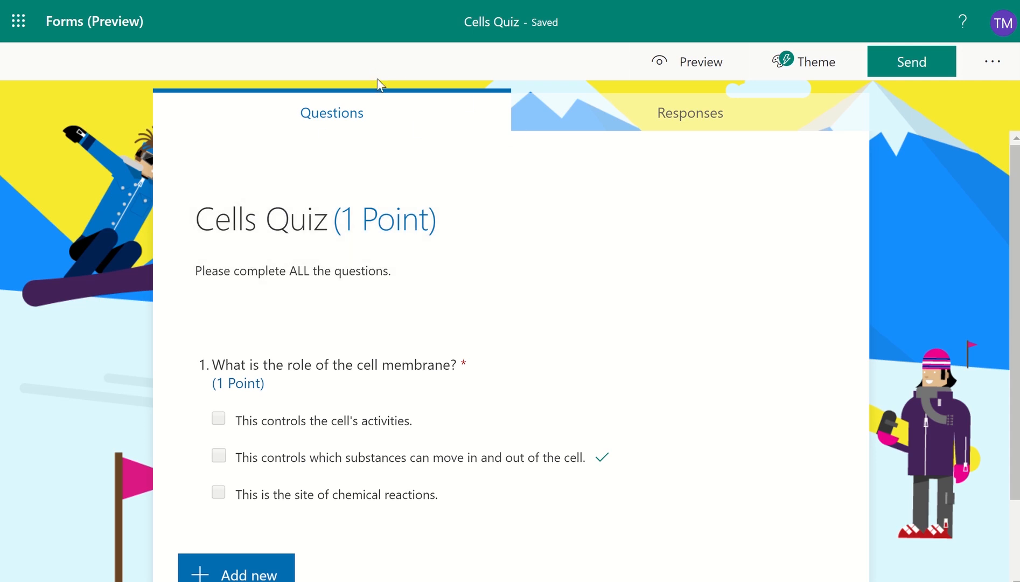
mouse_move(407, 91)
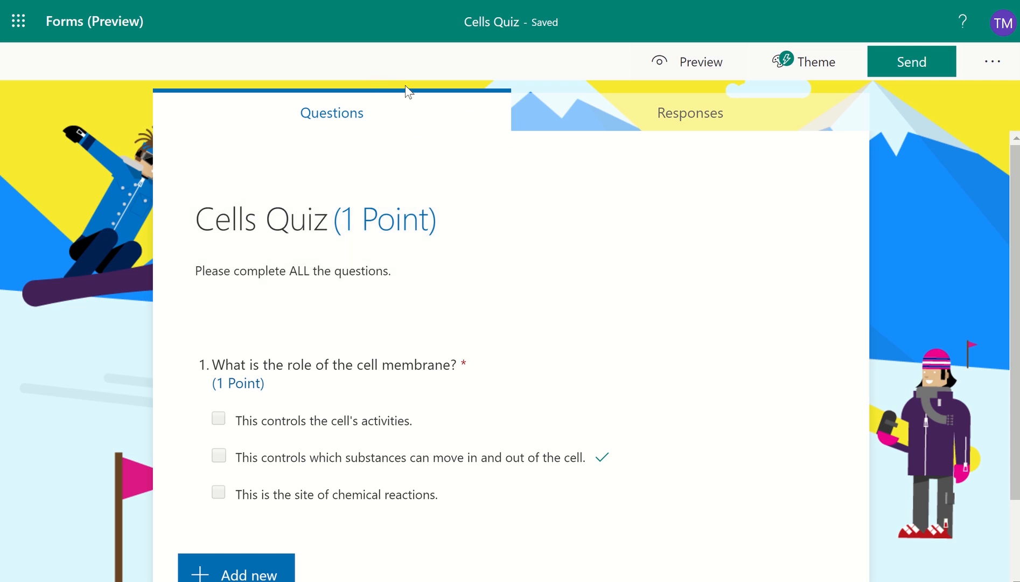
- View the Responses summary with 5 responses and the answer pie chart
click(690, 112)
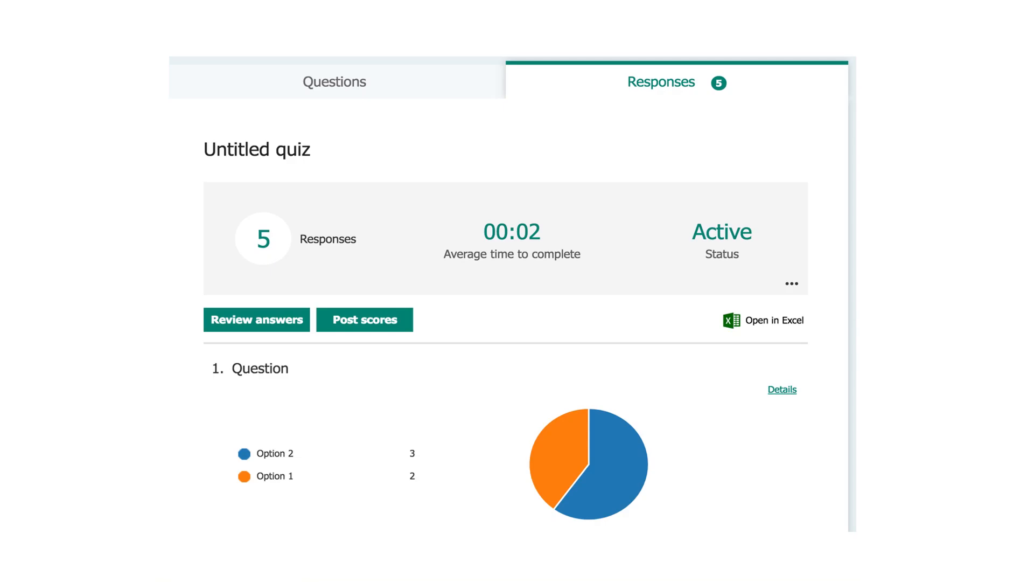